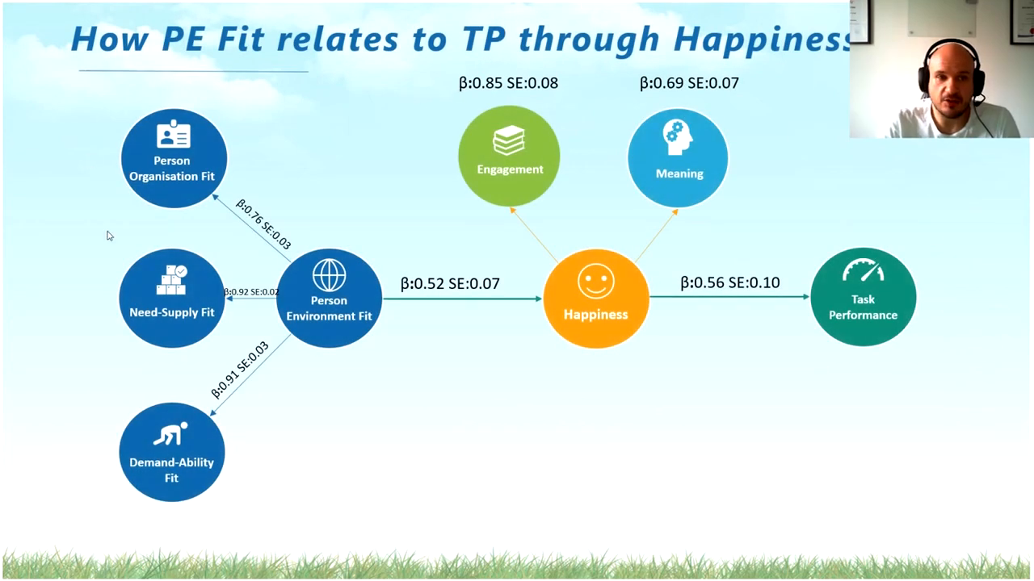
{"action": "mouse_move", "coordinate": [145, 232]}
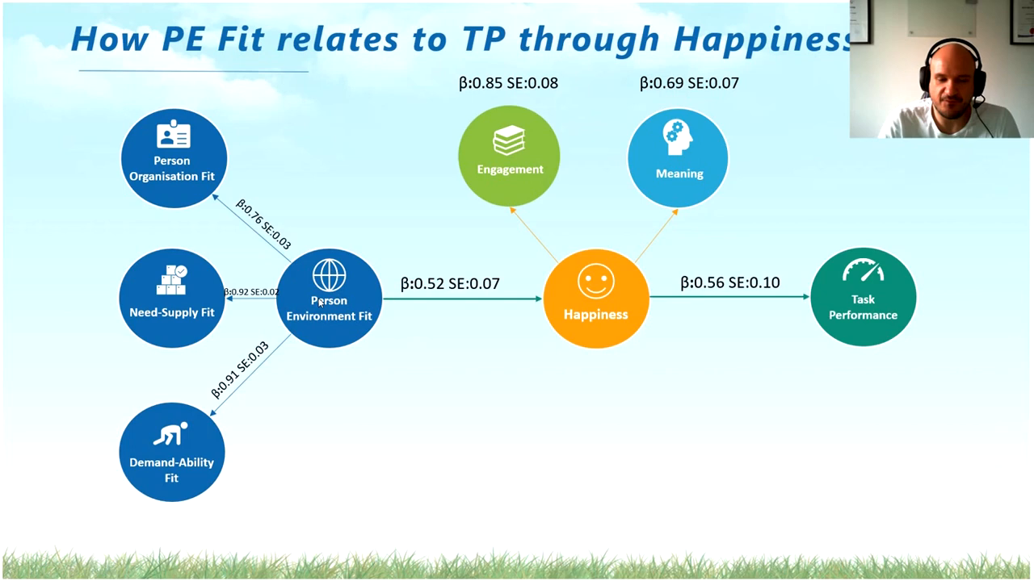
{"action": "mouse_move", "coordinate": [920, 319]}
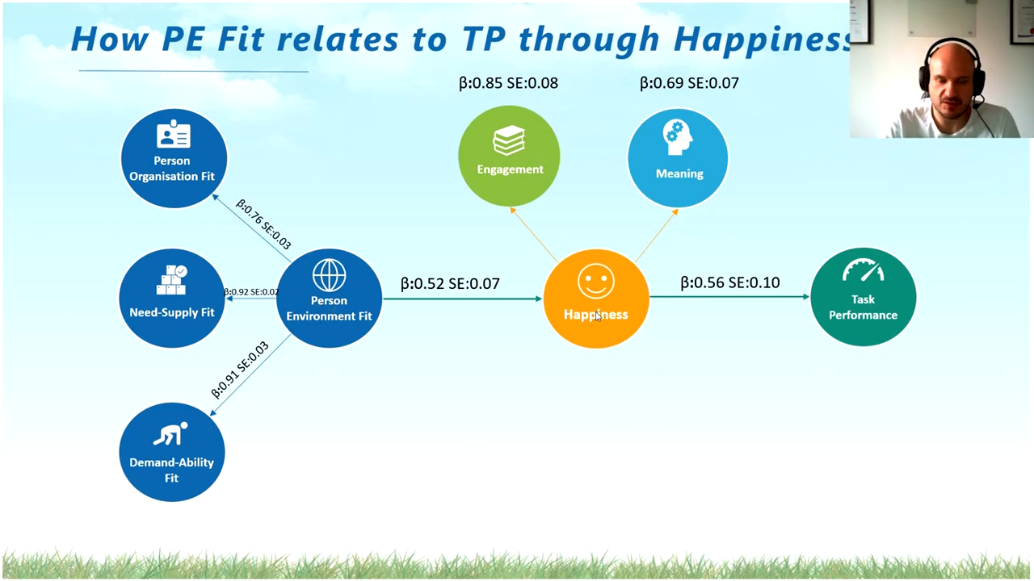
{"action": "mouse_move", "coordinate": [656, 299]}
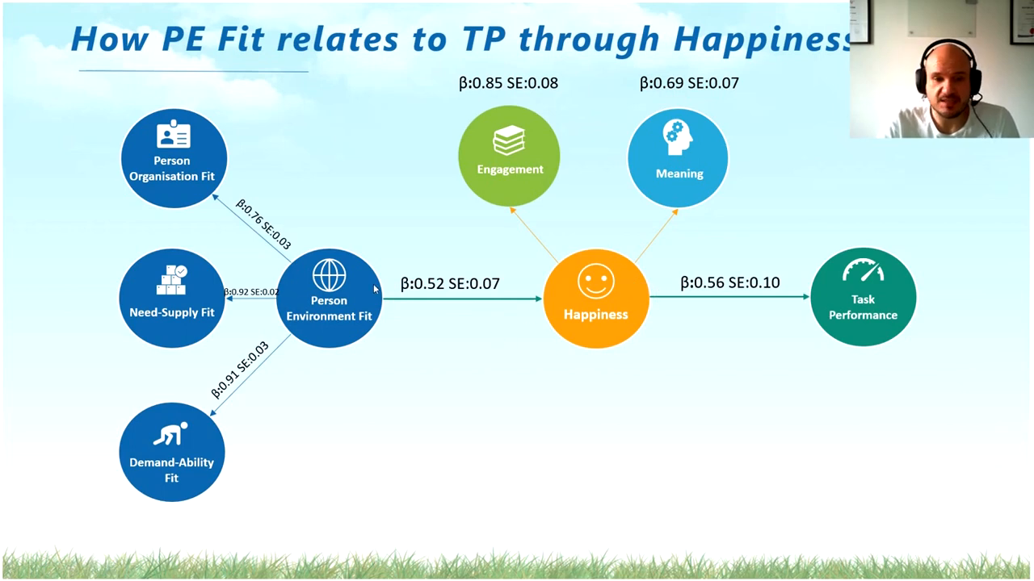
{"action": "mouse_move", "coordinate": [356, 297]}
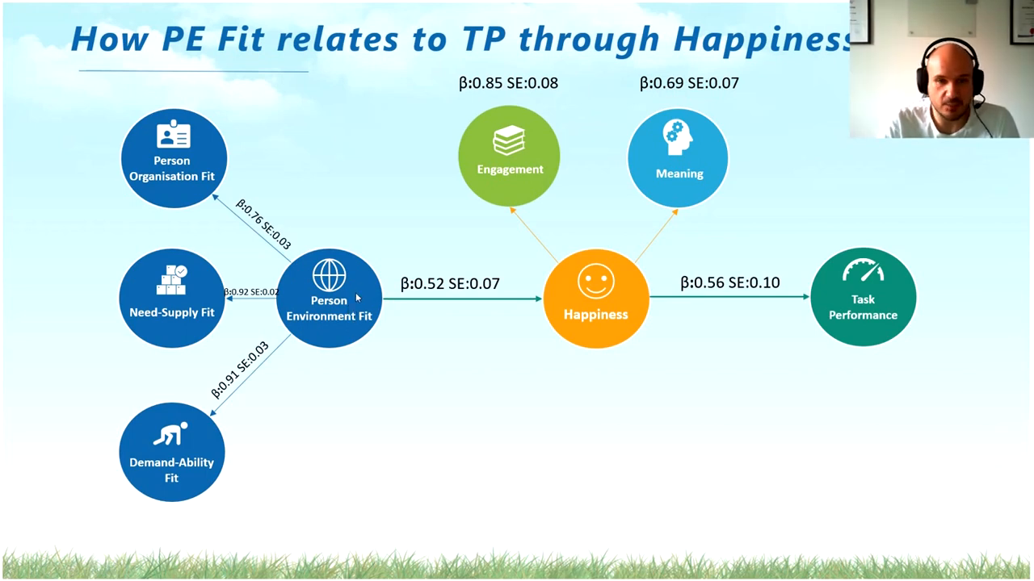
{"action": "mouse_move", "coordinate": [862, 297]}
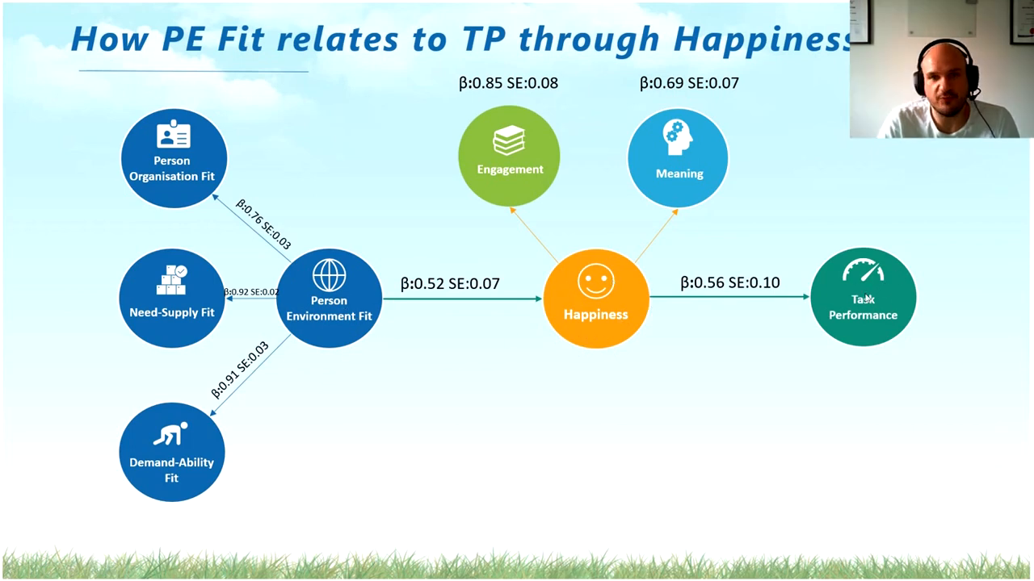
{"action": "mouse_move", "coordinate": [498, 352]}
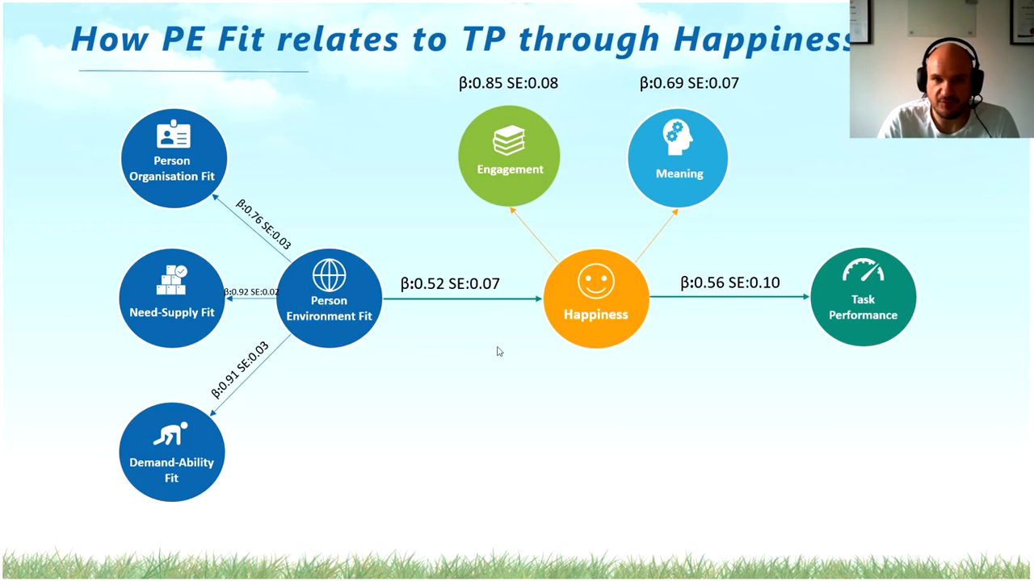
{"action": "mouse_move", "coordinate": [698, 252]}
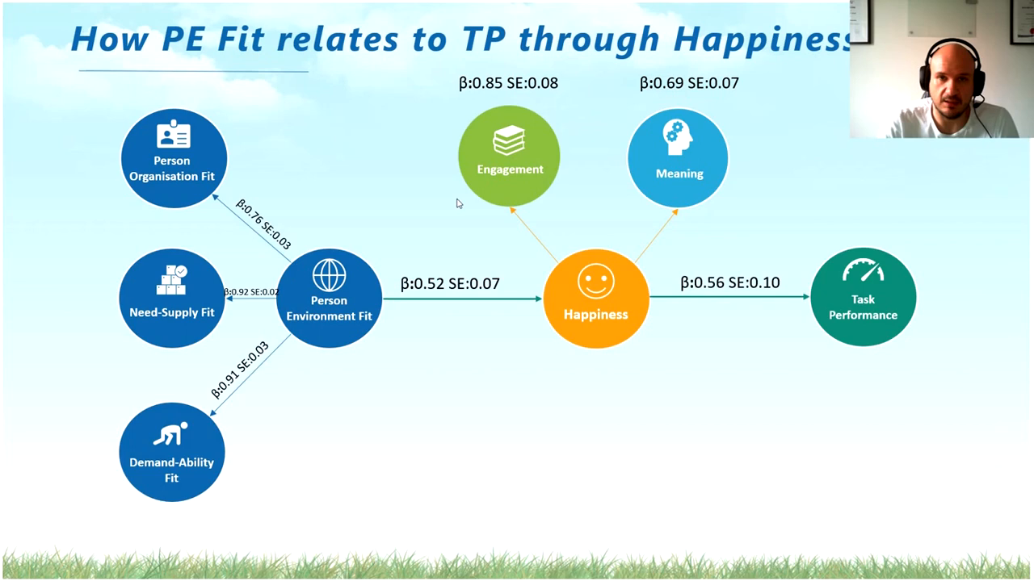
- Review the MEDIATION ASSUMPTION 1 input and run the first mediation model
{"action": "key", "text": "right"}
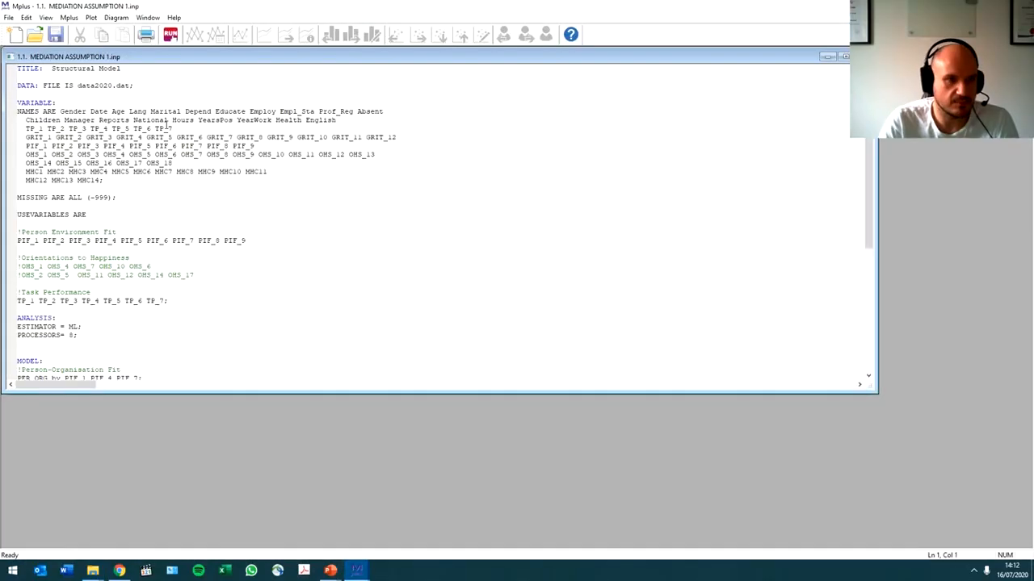
{"action": "scroll", "scroll_direction": "down", "scroll_amount": 3}
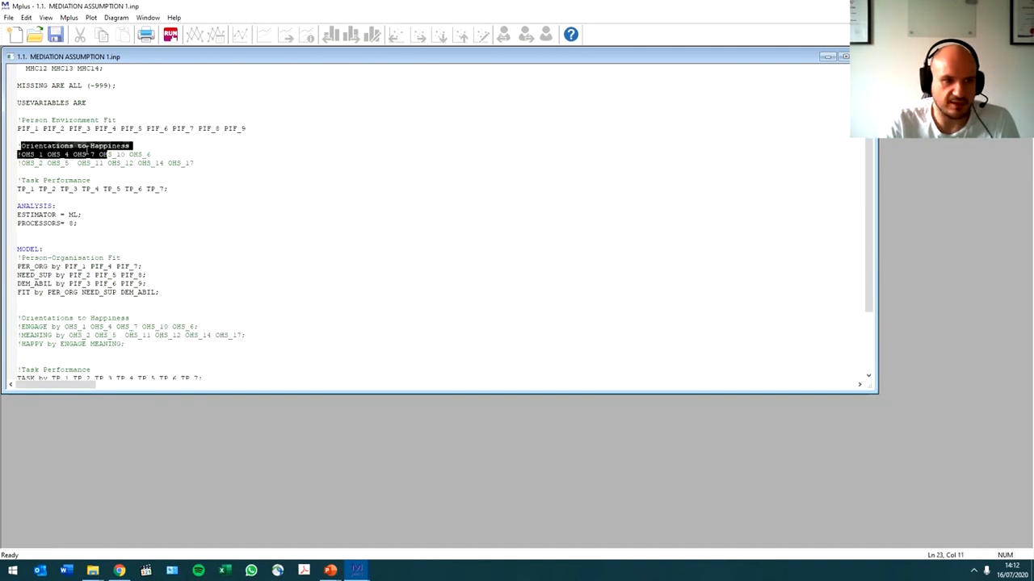
{"action": "scroll", "scroll_direction": "down", "scroll_amount": 3}
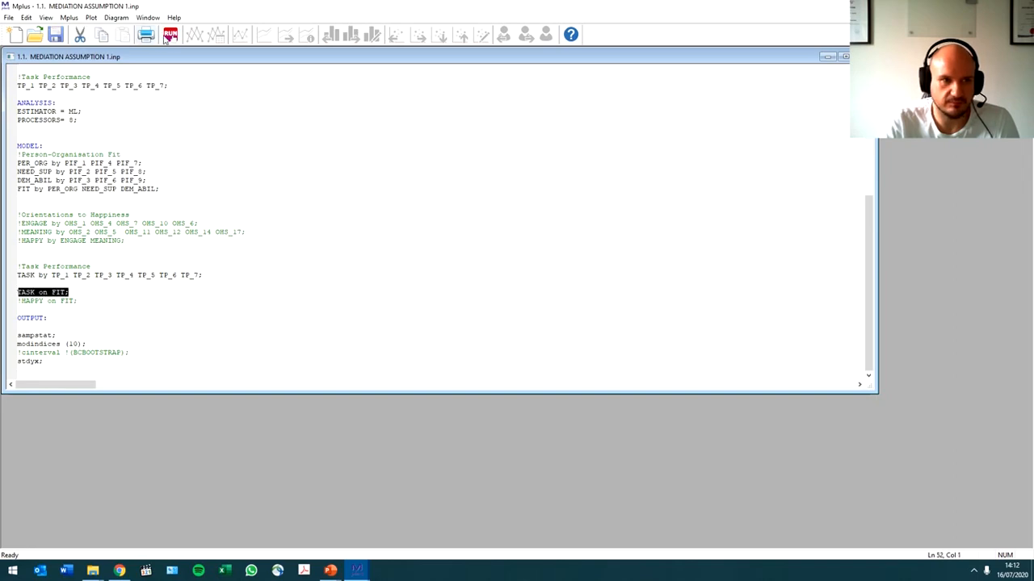
{"action": "left_click", "coordinate": [170, 42]}
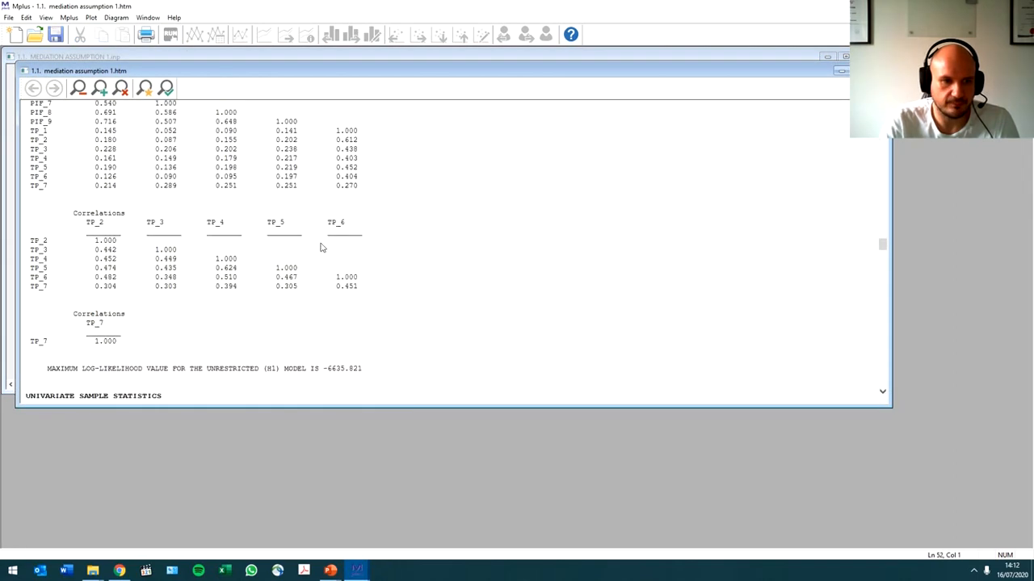
- Locate the TASK ON FIT estimate 0.323 in the first model's output
{"action": "scroll", "scroll_direction": "down", "scroll_amount": 3}
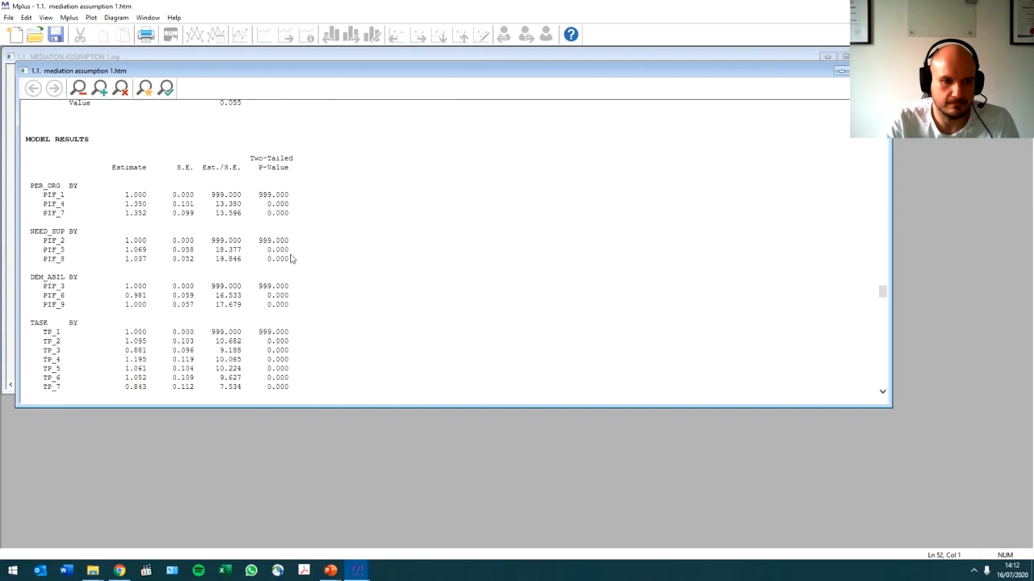
{"action": "scroll", "scroll_direction": "down", "scroll_amount": 3}
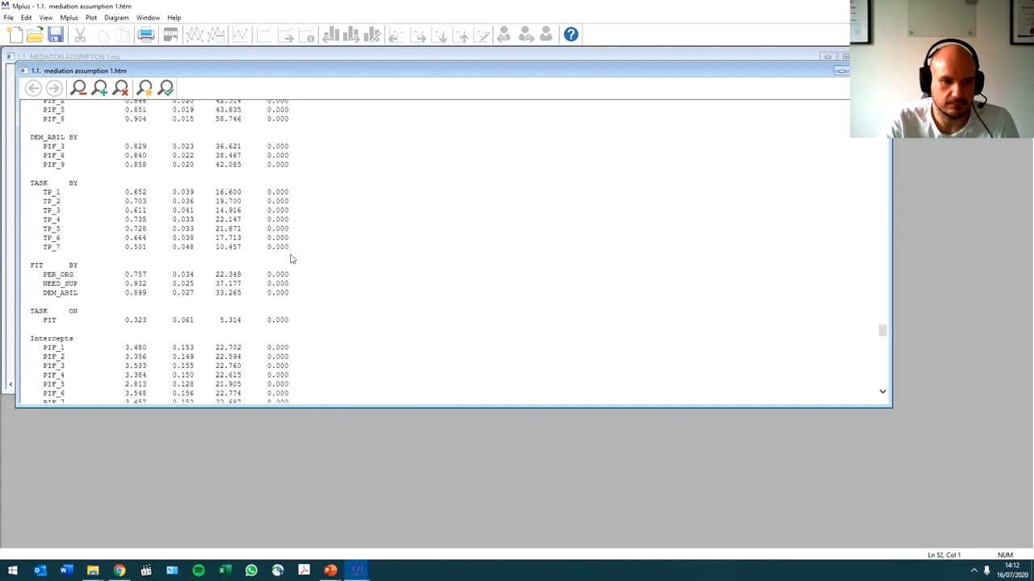
{"action": "scroll", "scroll_direction": "down", "scroll_amount": 3}
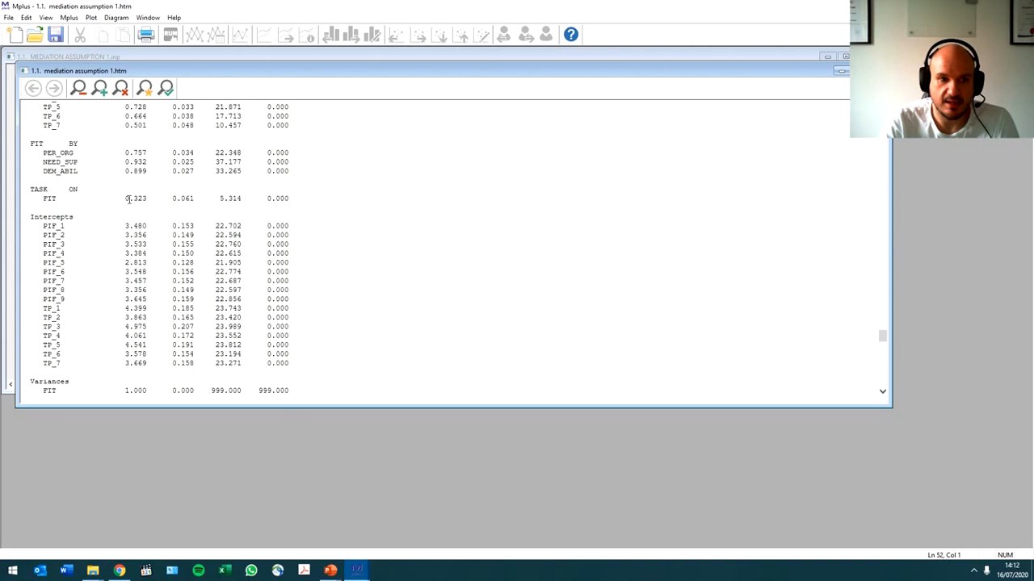
{"action": "double_click", "coordinate": [136, 197]}
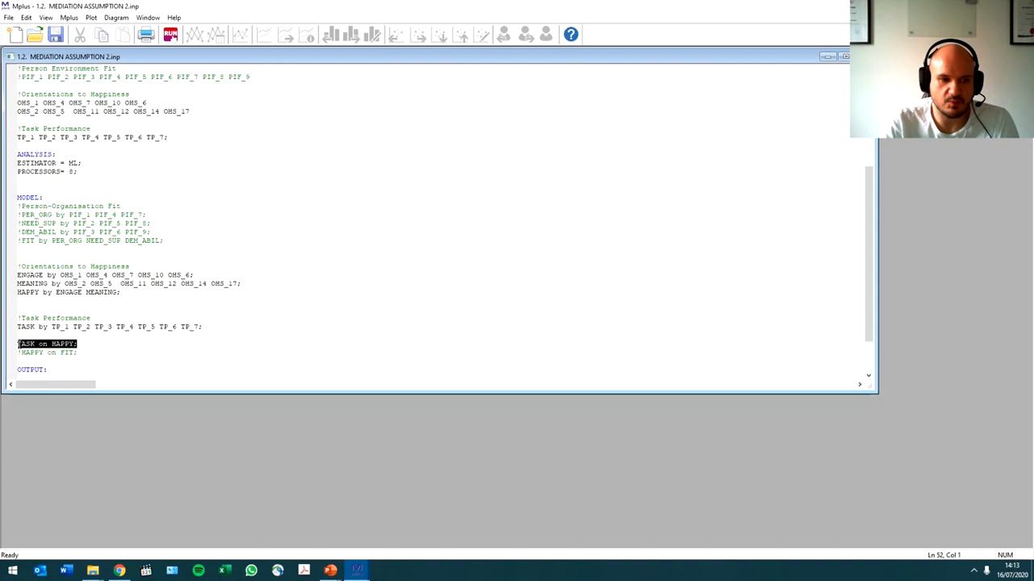
{"action": "mouse_move", "coordinate": [168, 39]}
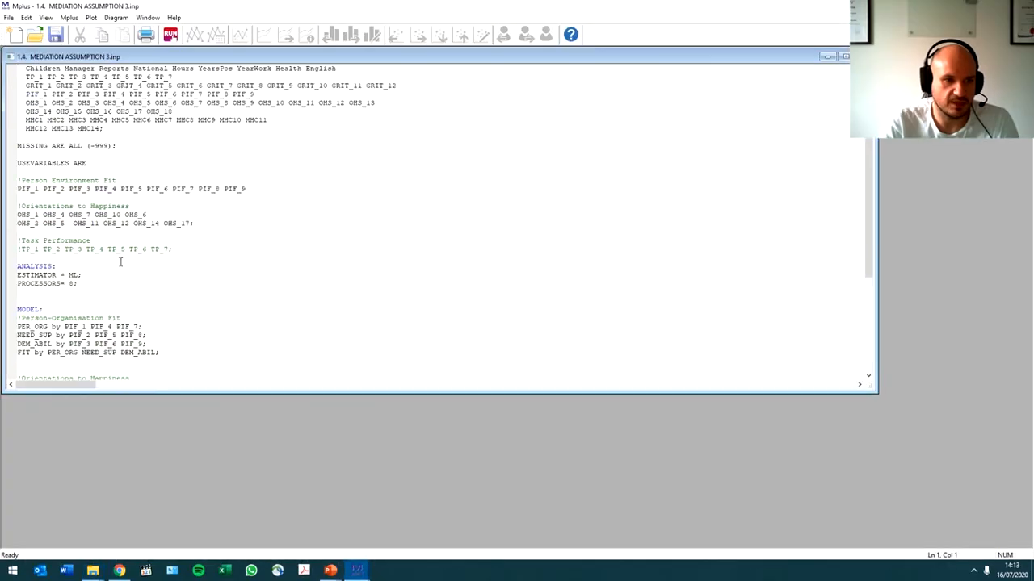
{"action": "scroll", "scroll_direction": "down", "scroll_amount": 3}
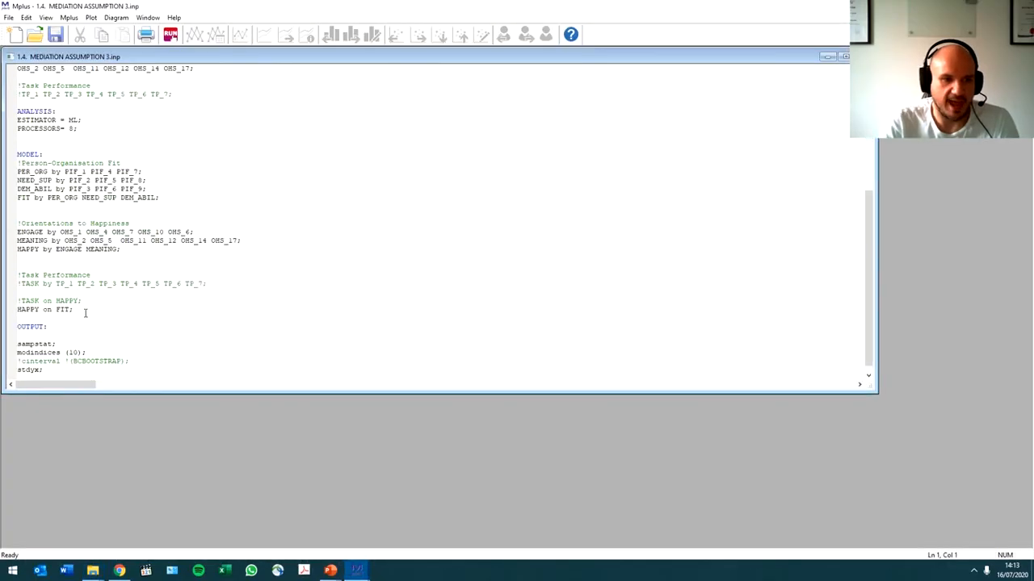
{"action": "scroll", "scroll_direction": "up", "scroll_amount": 3}
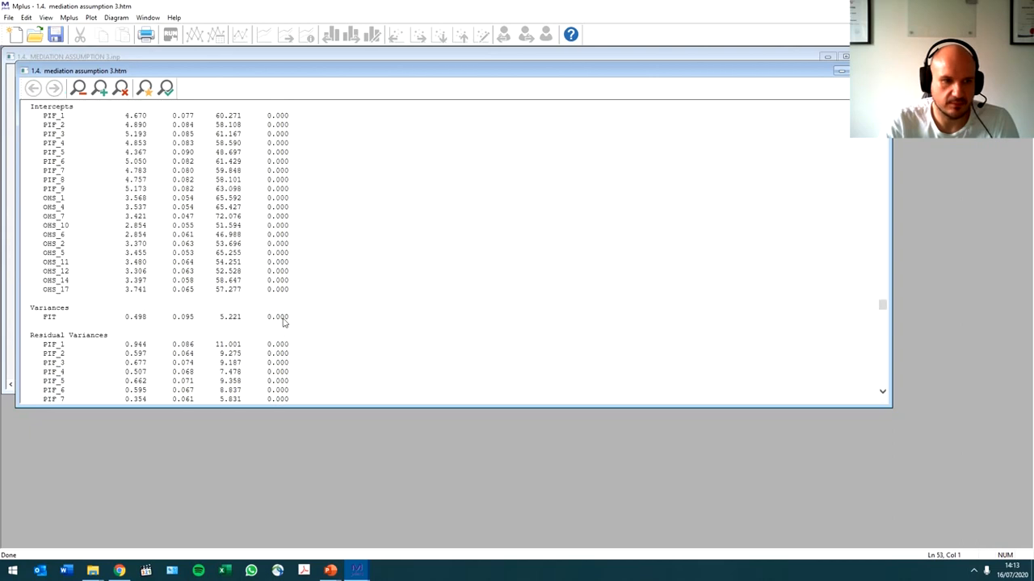
{"action": "scroll", "scroll_direction": "down", "scroll_amount": 3}
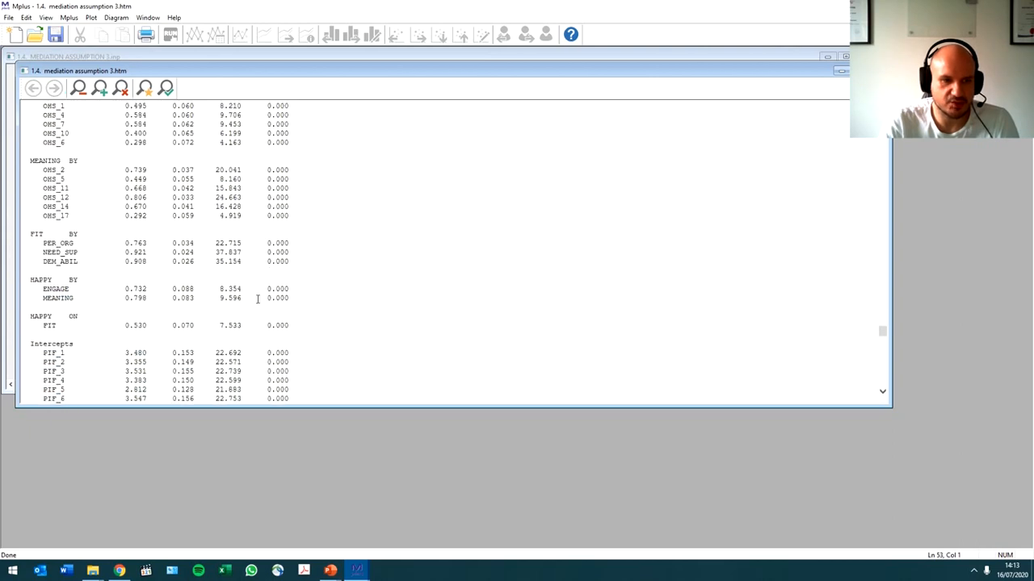
{"action": "scroll", "scroll_direction": "down", "scroll_amount": 3}
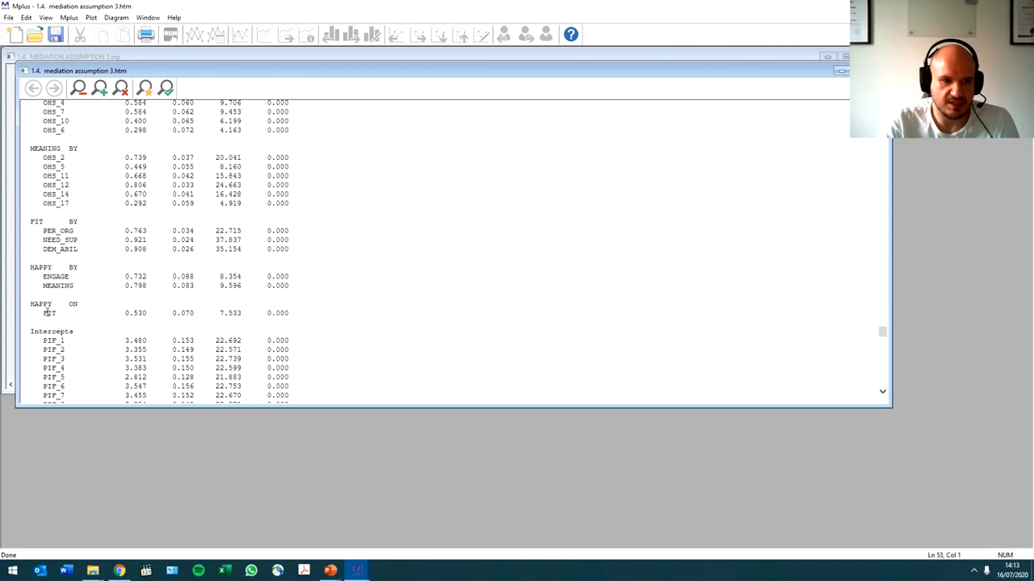
{"action": "mouse_move", "coordinate": [58, 320]}
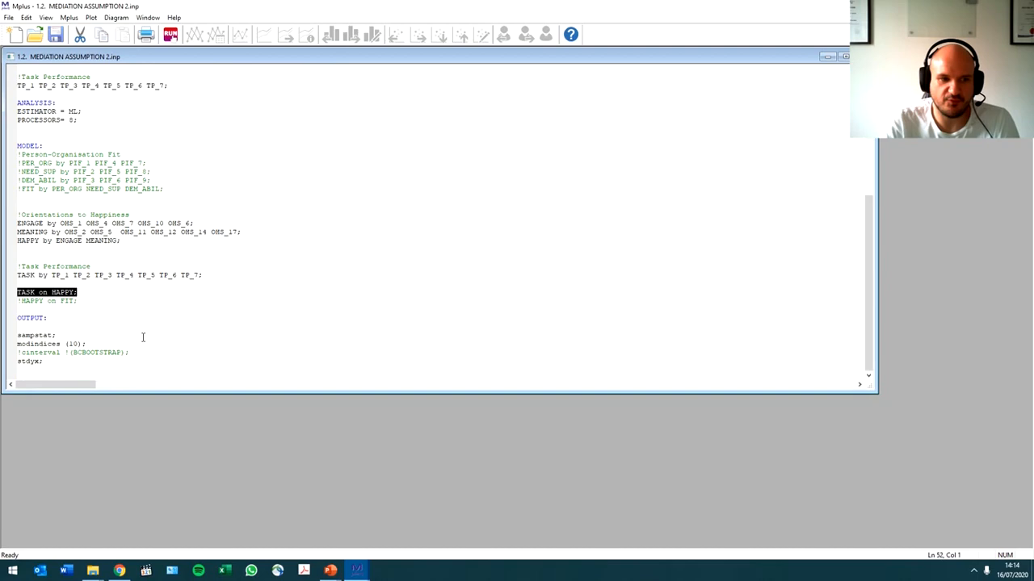
- Run the MEDIATION ASSUMPTION 2 model and review its output results
{"action": "left_click", "coordinate": [171, 43]}
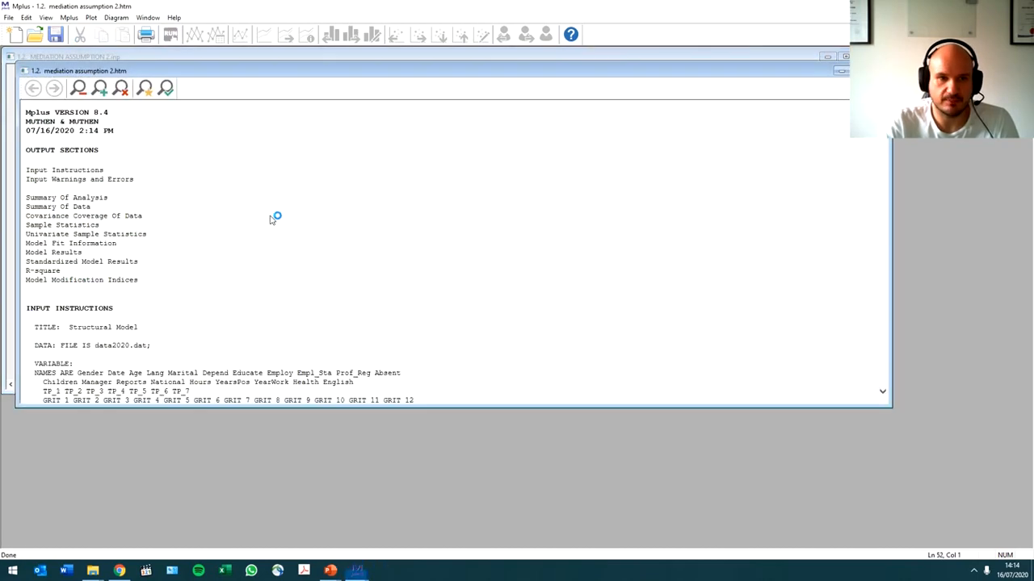
{"action": "scroll", "scroll_direction": "down", "scroll_amount": 3}
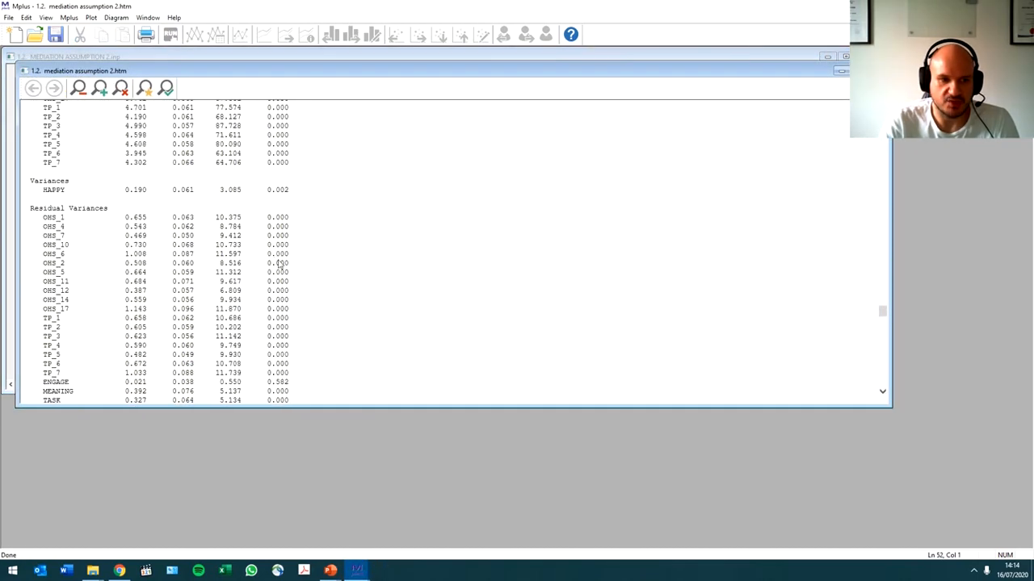
{"action": "scroll", "scroll_direction": "down", "scroll_amount": 3}
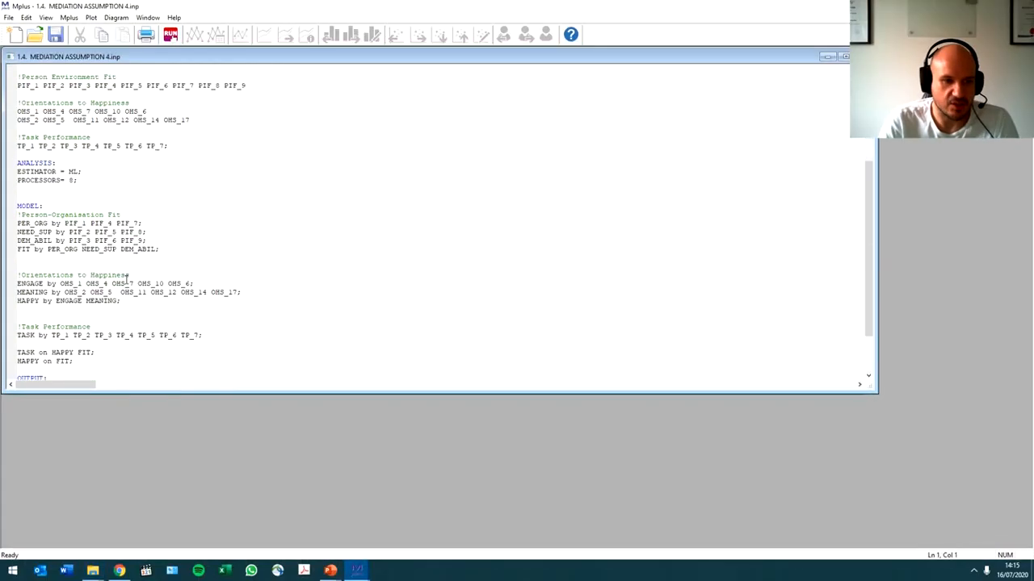
{"action": "scroll", "scroll_direction": "down", "scroll_amount": 3}
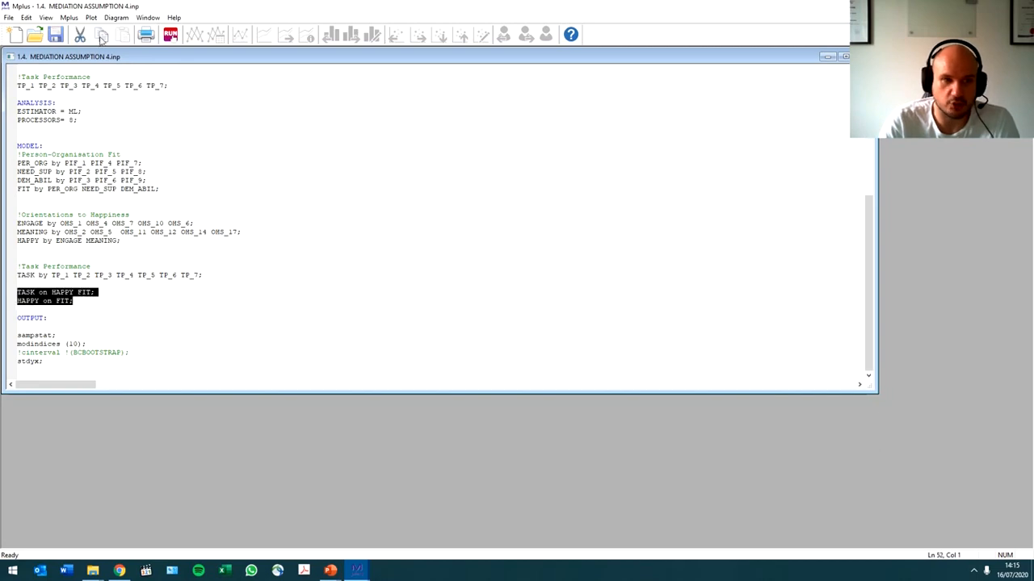
{"action": "left_click", "coordinate": [189, 42]}
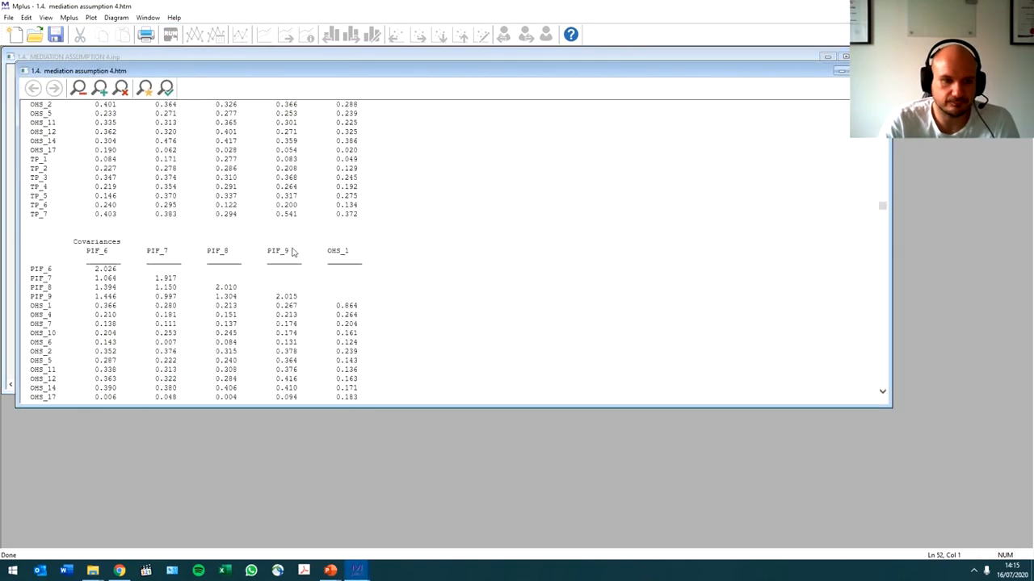
{"action": "scroll", "scroll_direction": "down", "scroll_amount": 3}
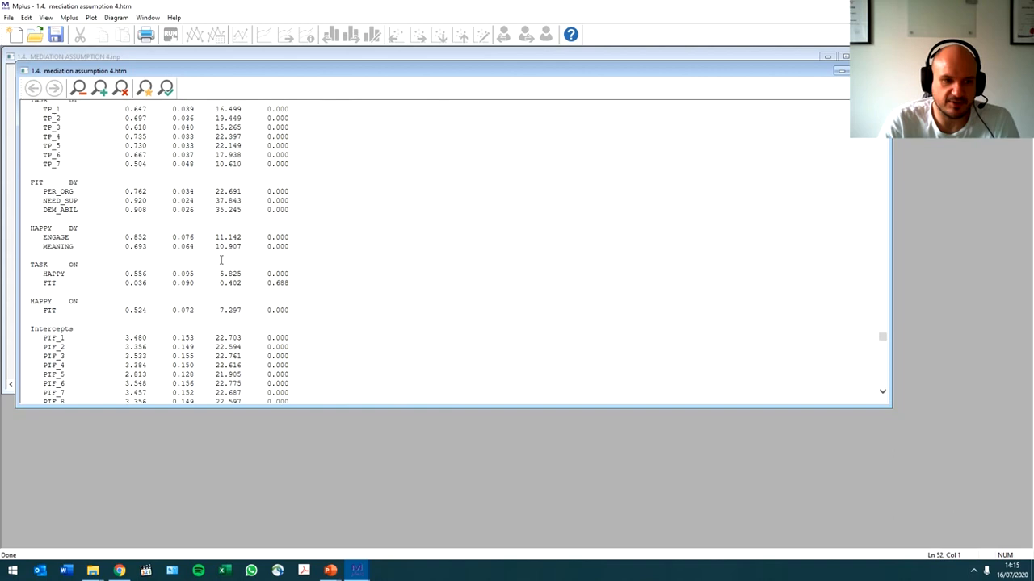
{"action": "scroll", "scroll_direction": "down", "scroll_amount": 3}
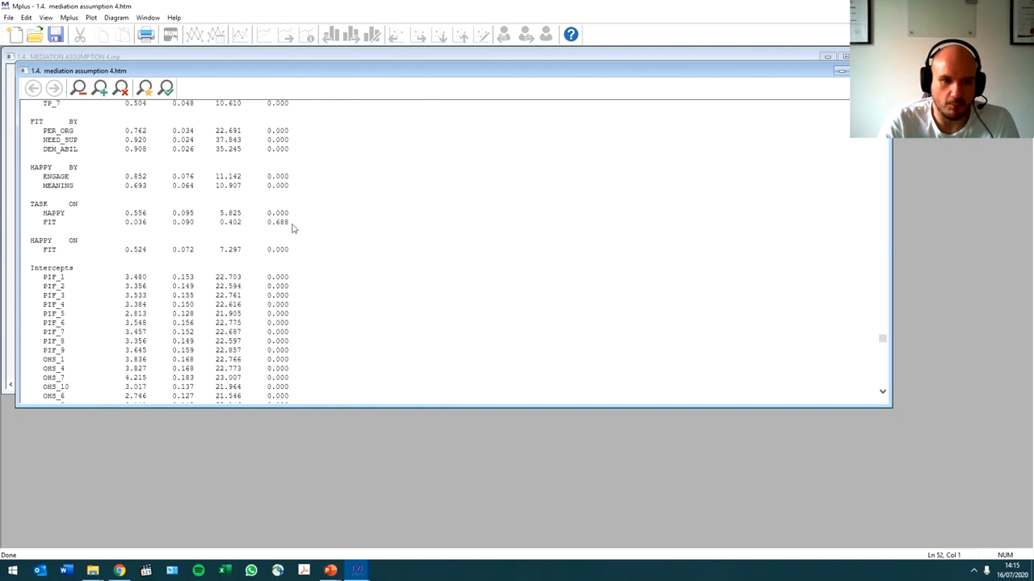
{"action": "double_click", "coordinate": [278, 223]}
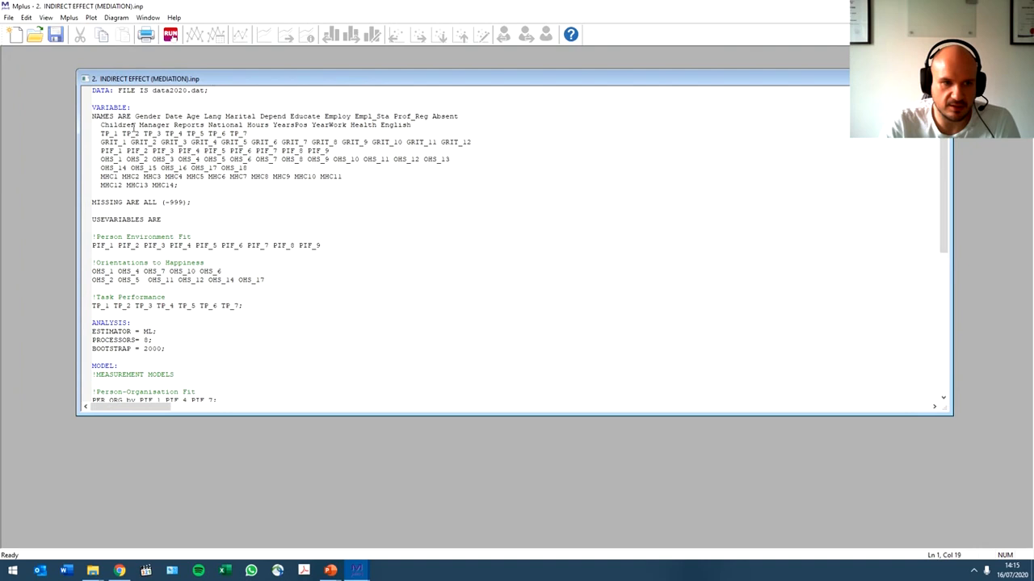
- Change the BOOTSTRAP draw count from 2000 to 500 in the indirect-effect input
{"action": "scroll", "scroll_direction": "down", "scroll_amount": 3}
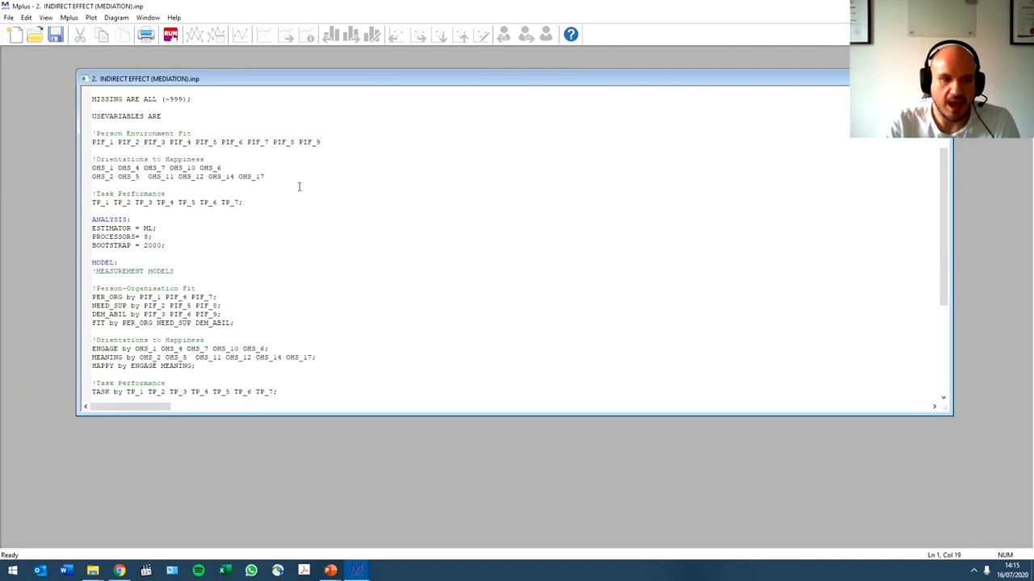
{"action": "left_click_drag", "start_coordinate": [92, 127], "coordinate": [242, 202]}
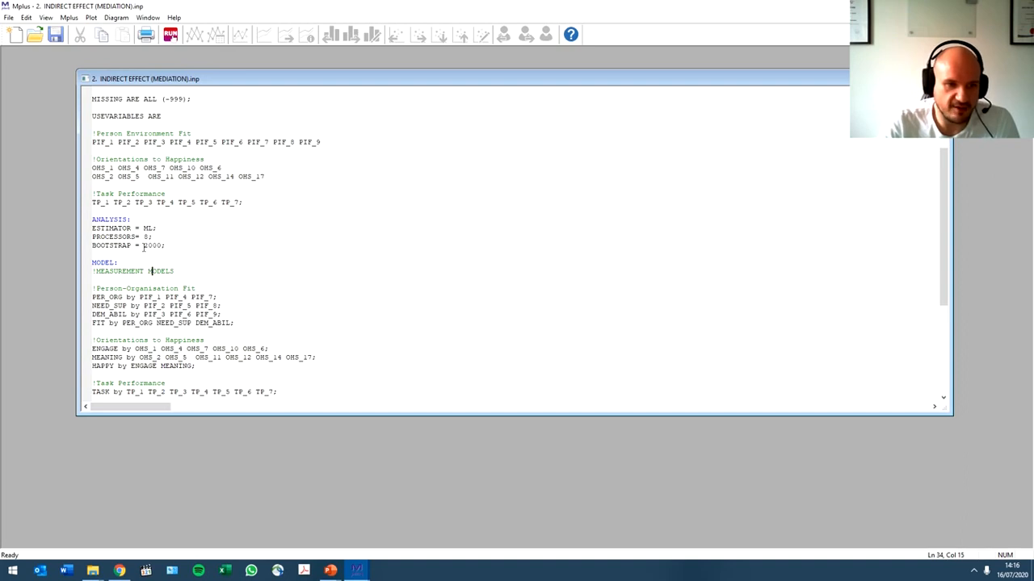
{"action": "double_click", "coordinate": [154, 246]}
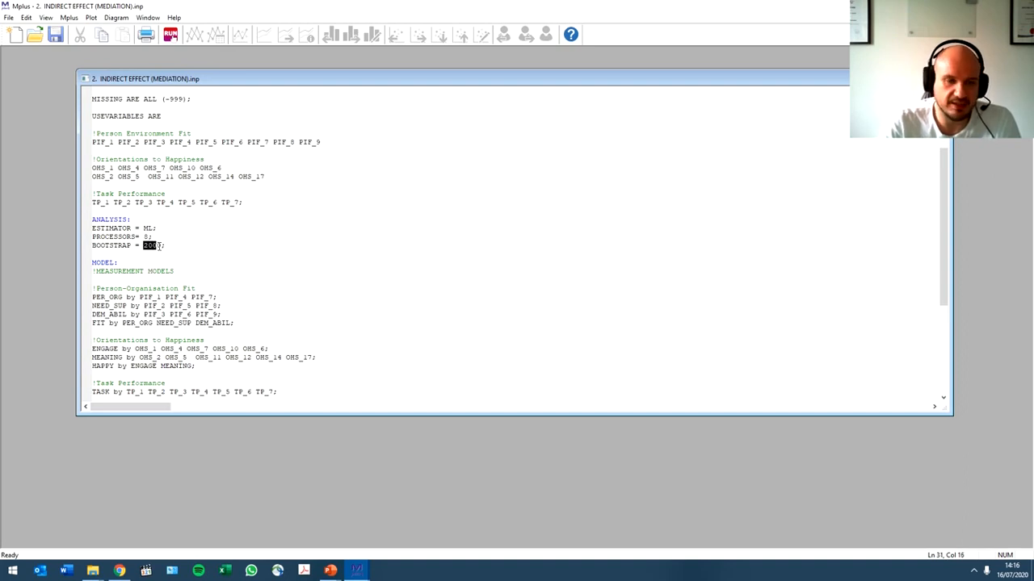
{"action": "key", "text": "Delete"}
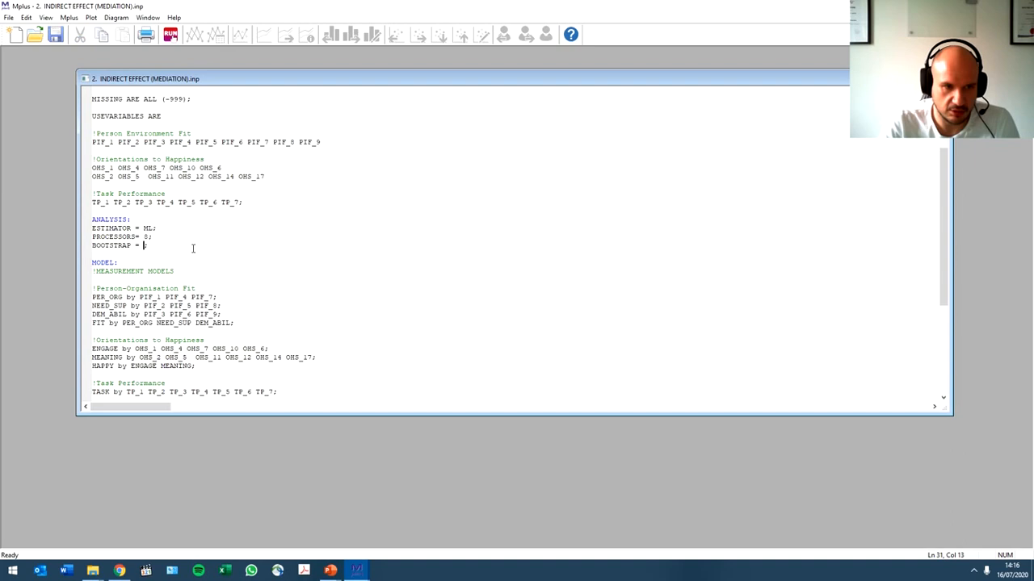
{"action": "type", "text": "500"}
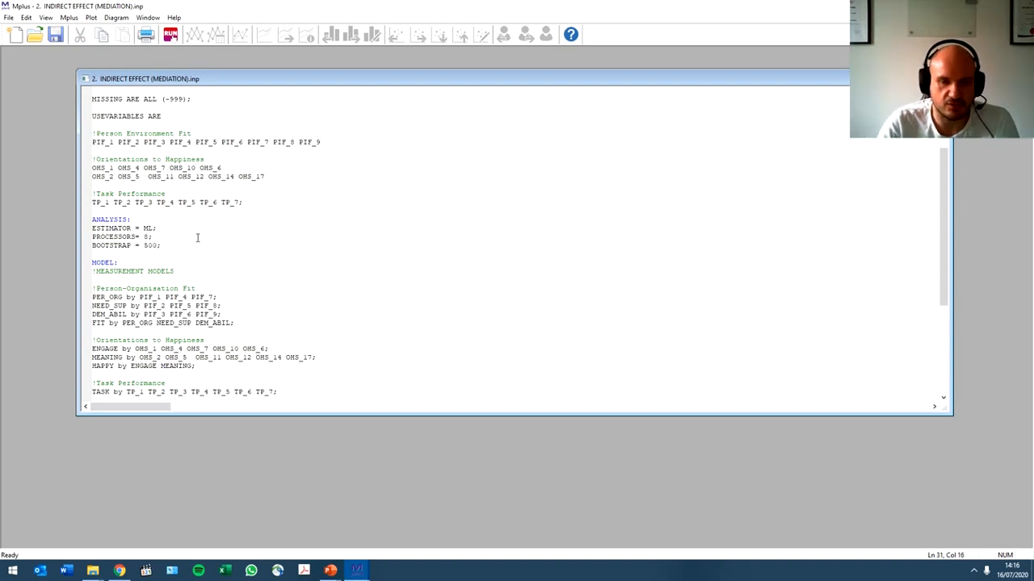
- Highlight the MODEL section's measurement and structural commands for discussion
{"action": "scroll", "scroll_direction": "down", "scroll_amount": 3}
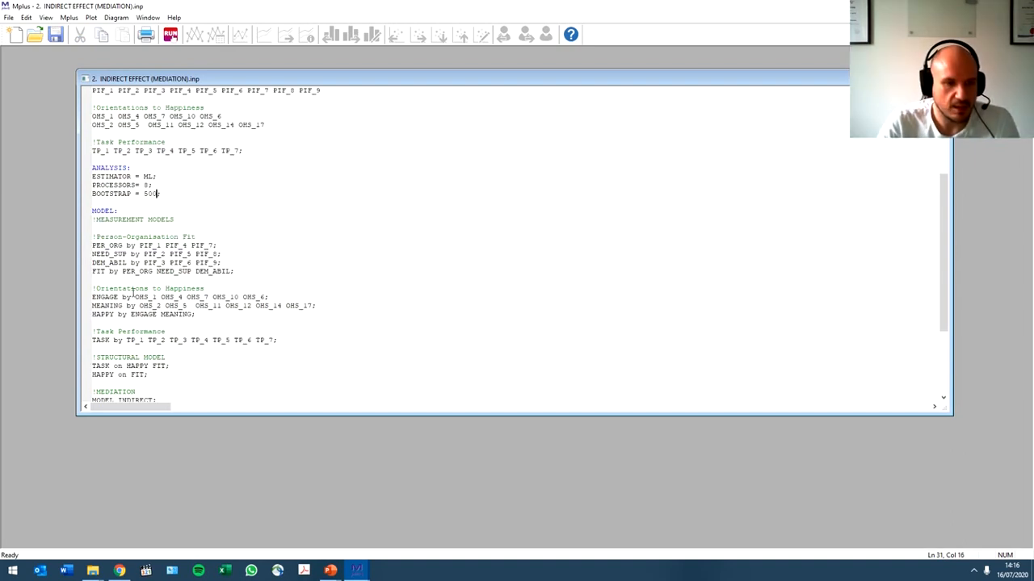
{"action": "left_click_drag", "start_coordinate": [91, 219], "coordinate": [235, 276]}
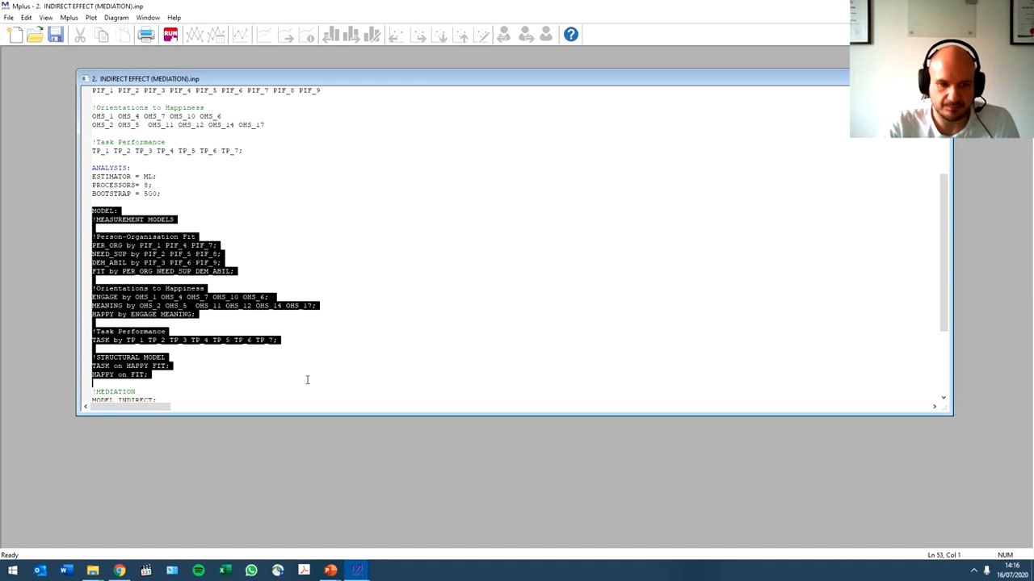
{"action": "scroll", "scroll_direction": "down", "scroll_amount": 3}
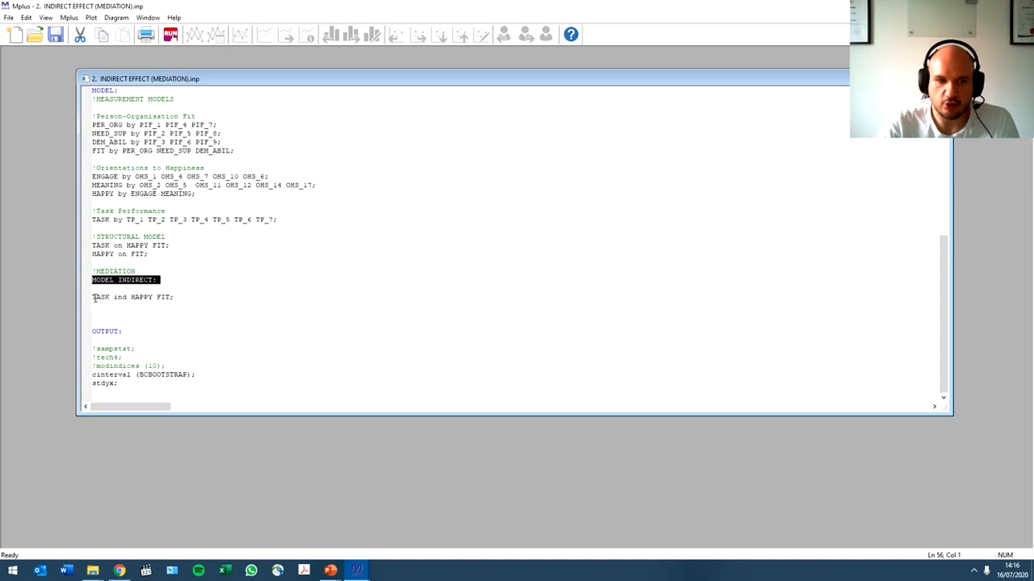
{"action": "double_click", "coordinate": [100, 298]}
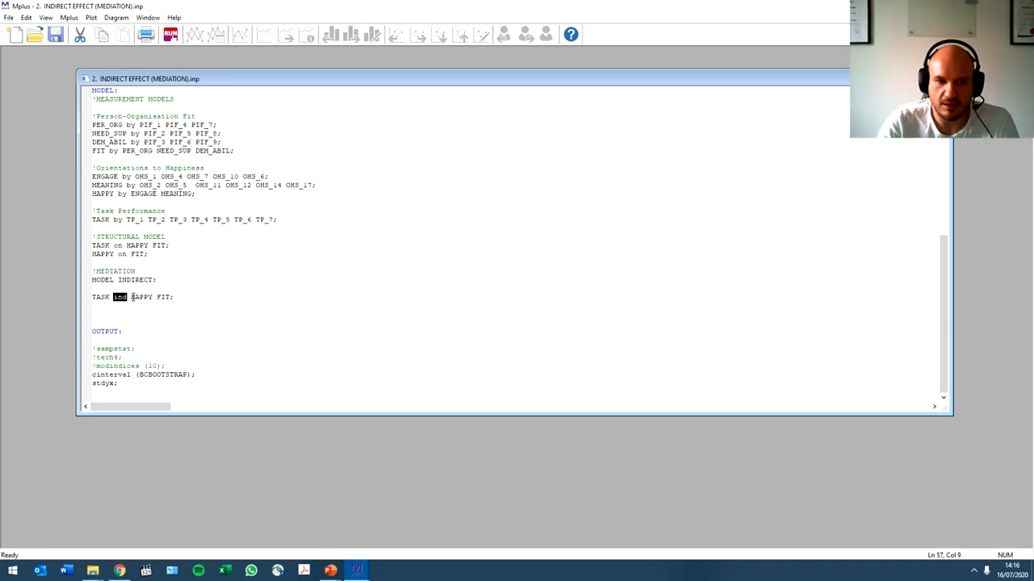
{"action": "left_click", "coordinate": [155, 297]}
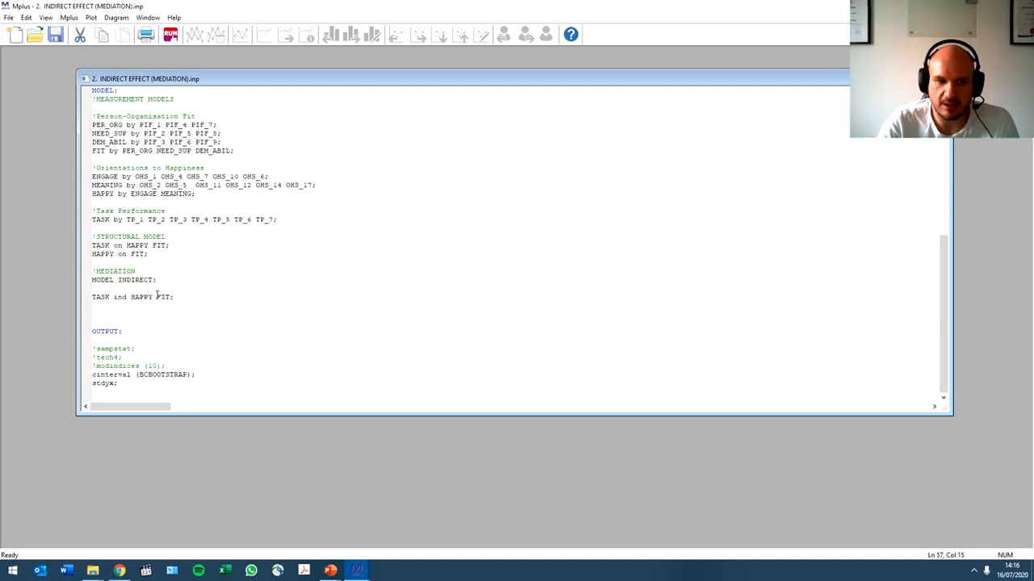
{"action": "double_click", "coordinate": [163, 297]}
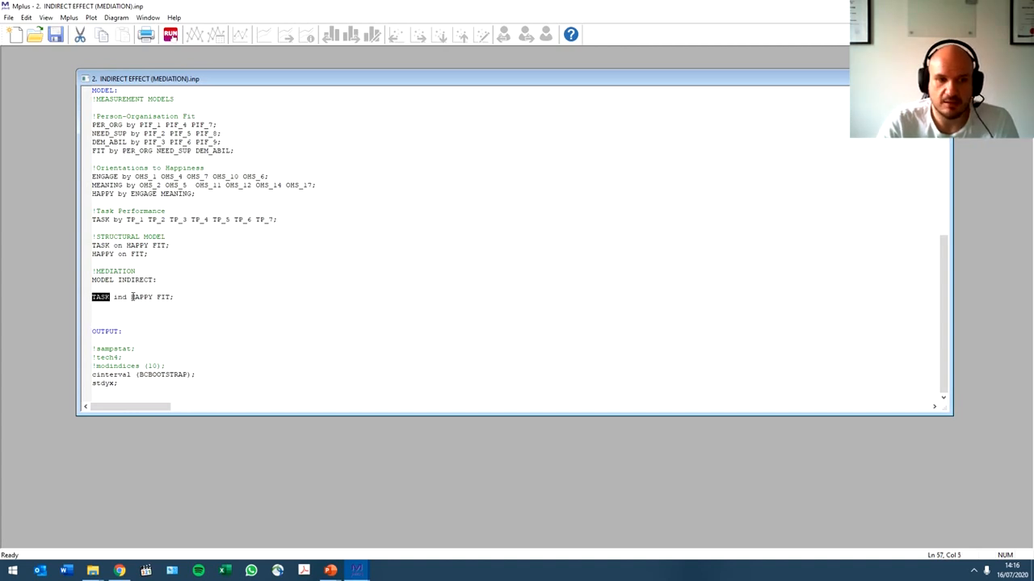
{"action": "double_click", "coordinate": [141, 297]}
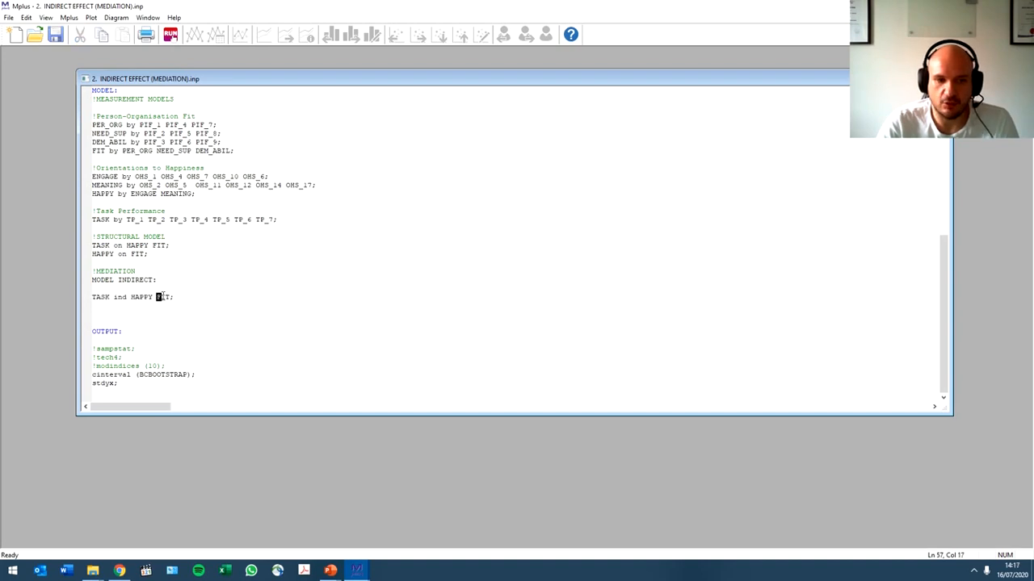
{"action": "double_click", "coordinate": [163, 297]}
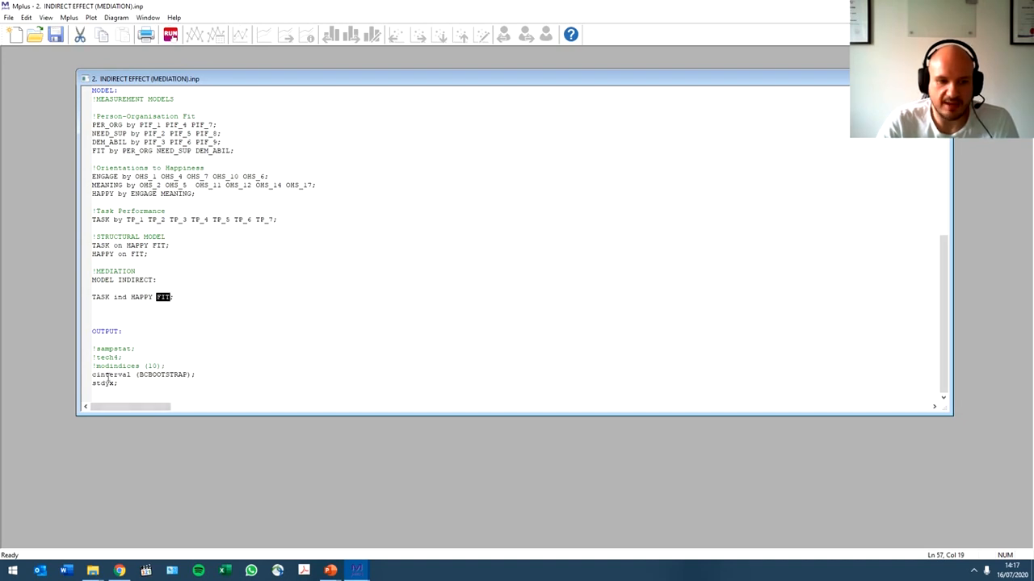
{"action": "double_click", "coordinate": [110, 374]}
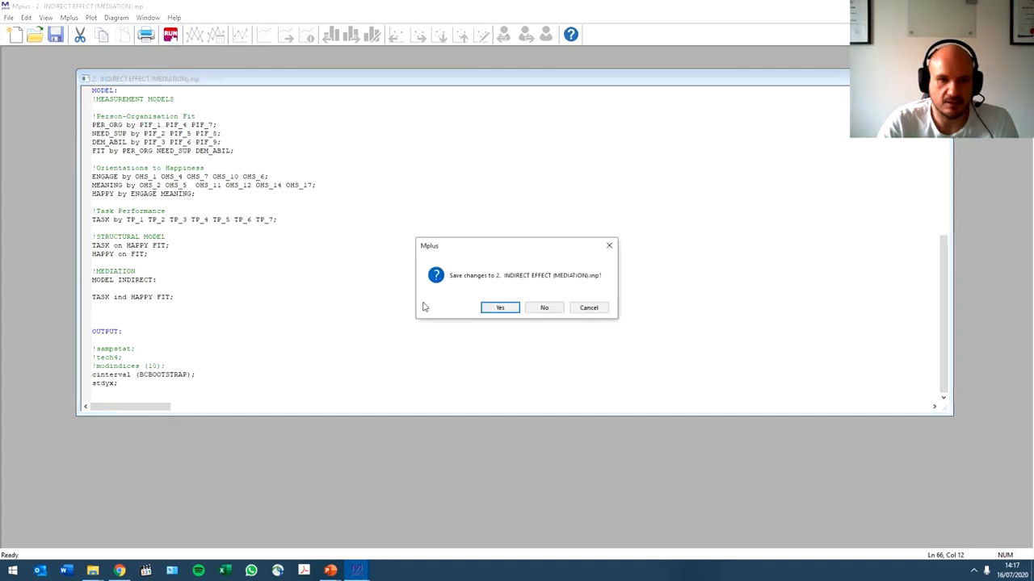
- Confirm saving the edited input so the 500-draw bootstrap analysis runs
{"action": "left_click", "coordinate": [499, 307]}
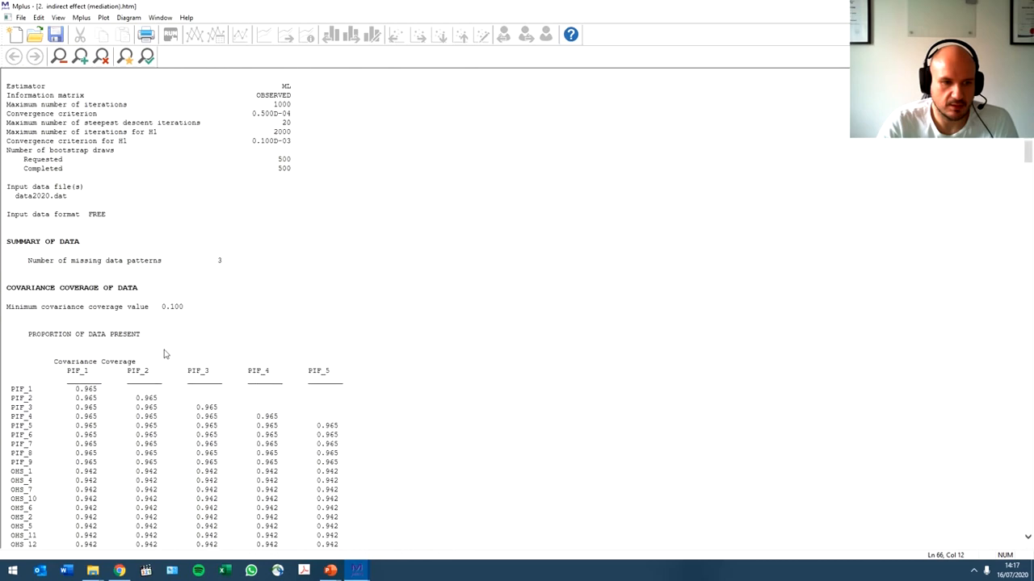
{"action": "scroll", "scroll_direction": "down", "scroll_amount": 3}
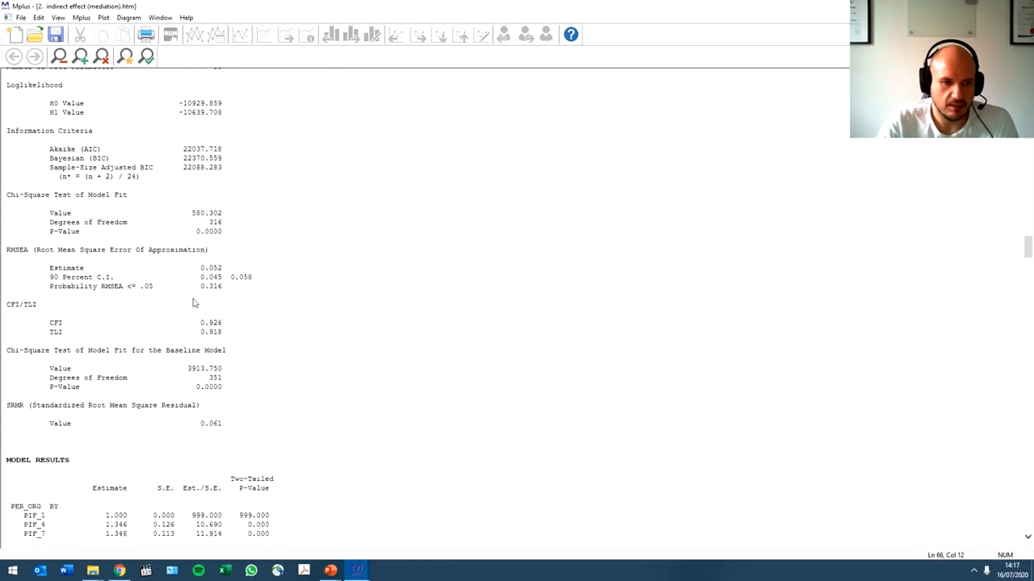
{"action": "mouse_move", "coordinate": [229, 298]}
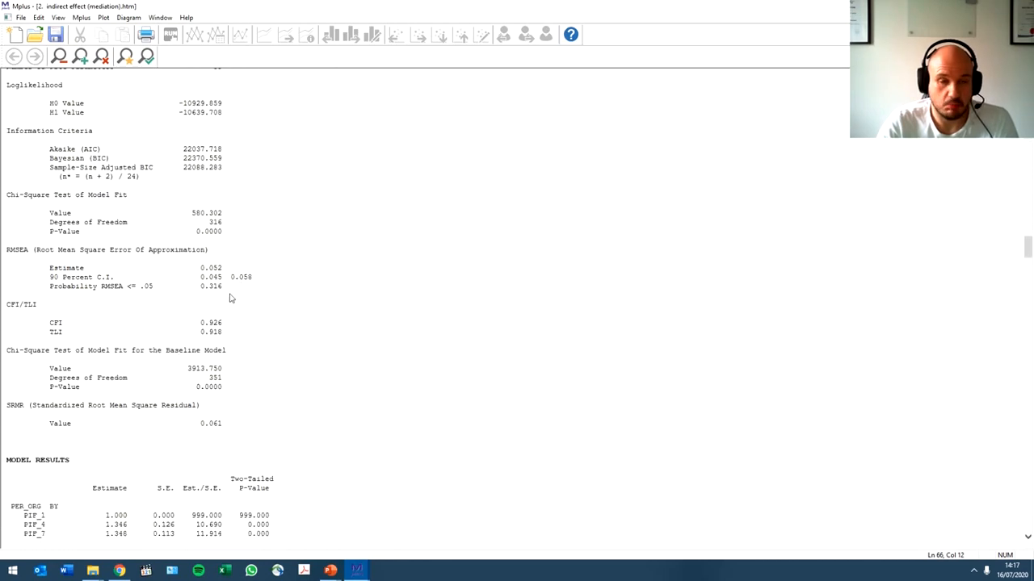
{"action": "scroll", "scroll_direction": "down", "scroll_amount": 3}
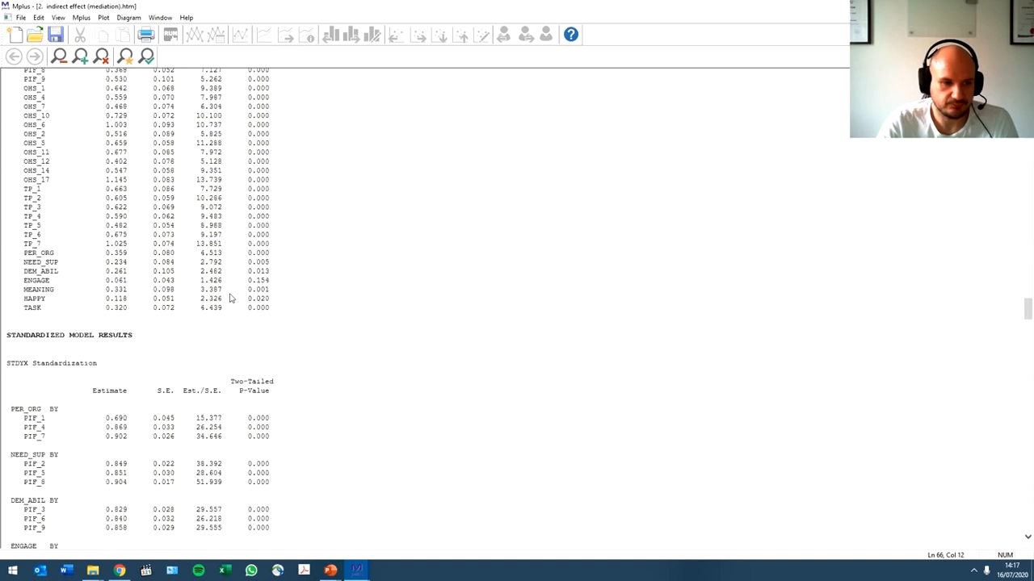
{"action": "scroll", "scroll_direction": "down", "scroll_amount": 3}
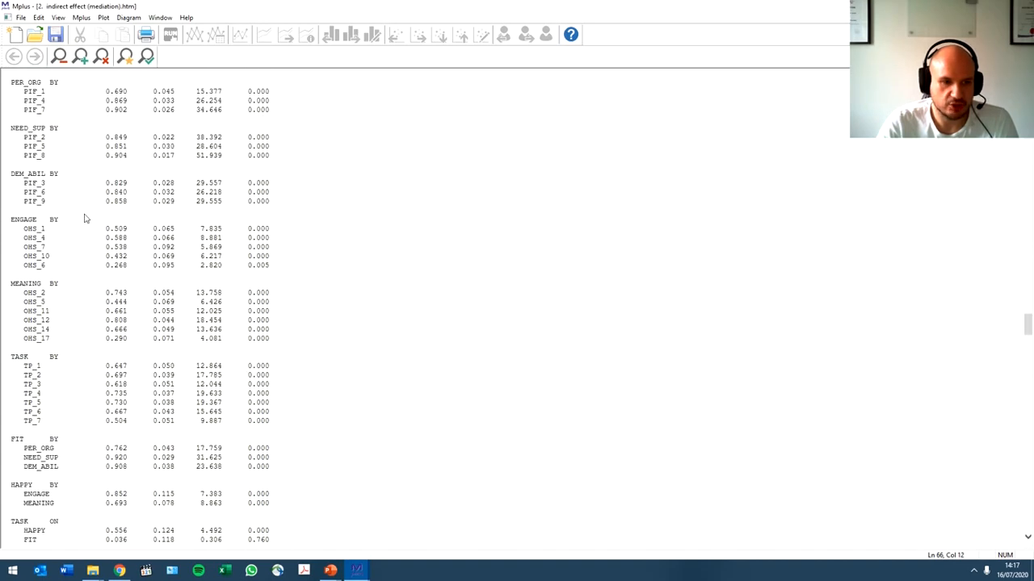
{"action": "scroll", "scroll_direction": "down", "scroll_amount": 3}
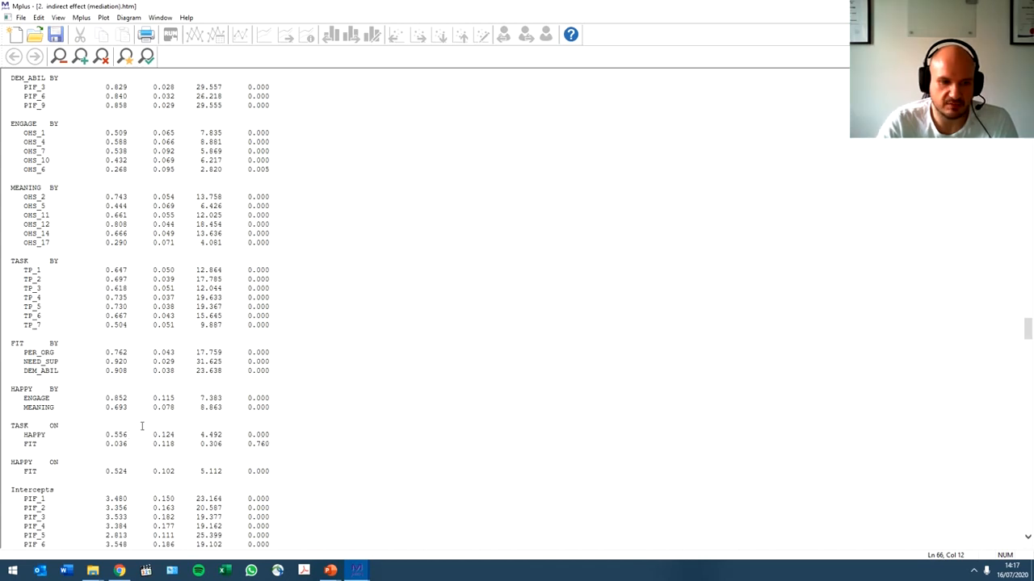
{"action": "scroll", "scroll_direction": "down", "scroll_amount": 3}
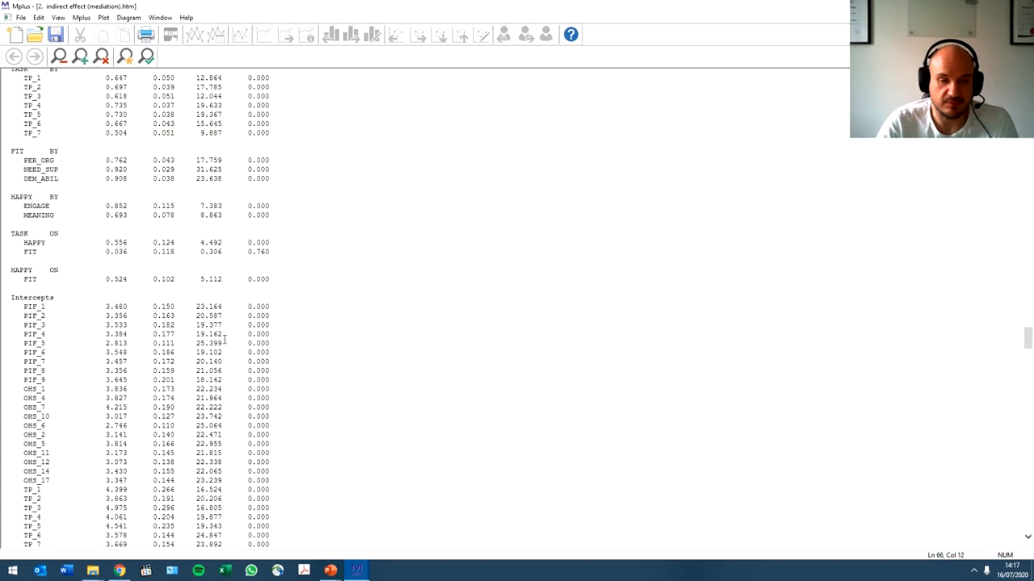
{"action": "scroll", "scroll_direction": "down", "scroll_amount": 3}
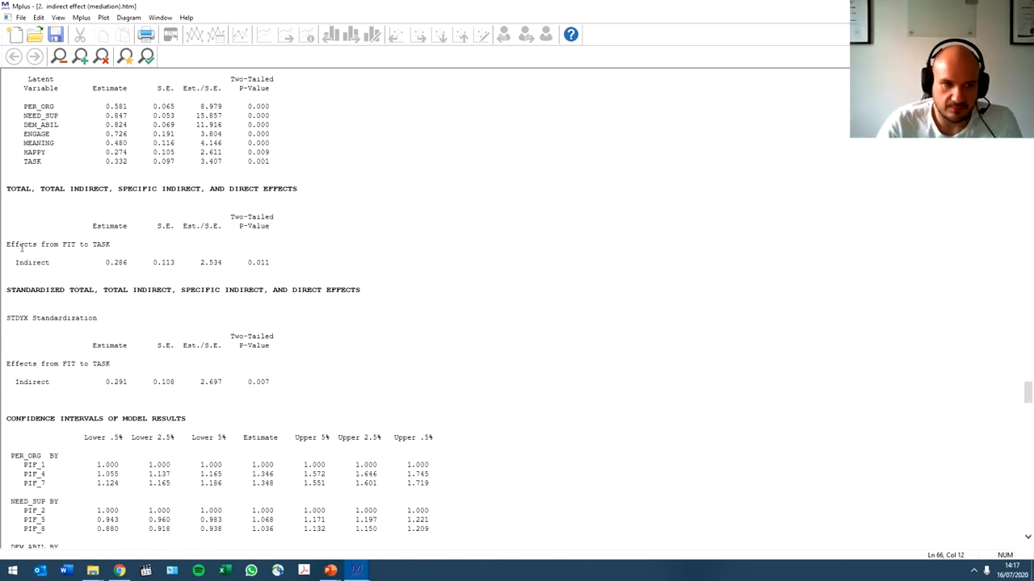
- Highlight the FIT to TASK indirect effect 0.286 and its STDYX standardized estimate 0.291
{"action": "left_click_drag", "start_coordinate": [61, 244], "coordinate": [90, 244]}
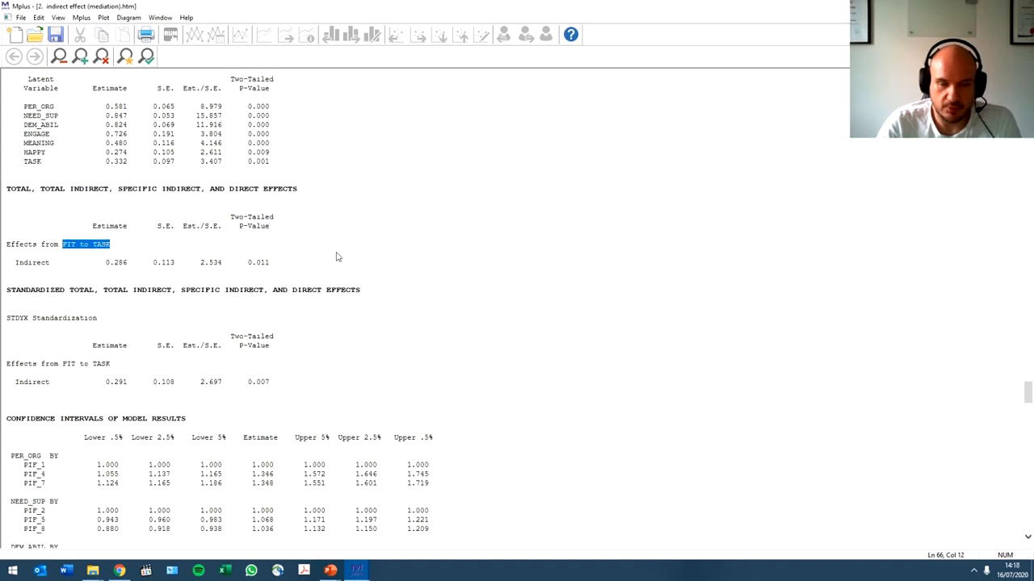
{"action": "mouse_move", "coordinate": [320, 269]}
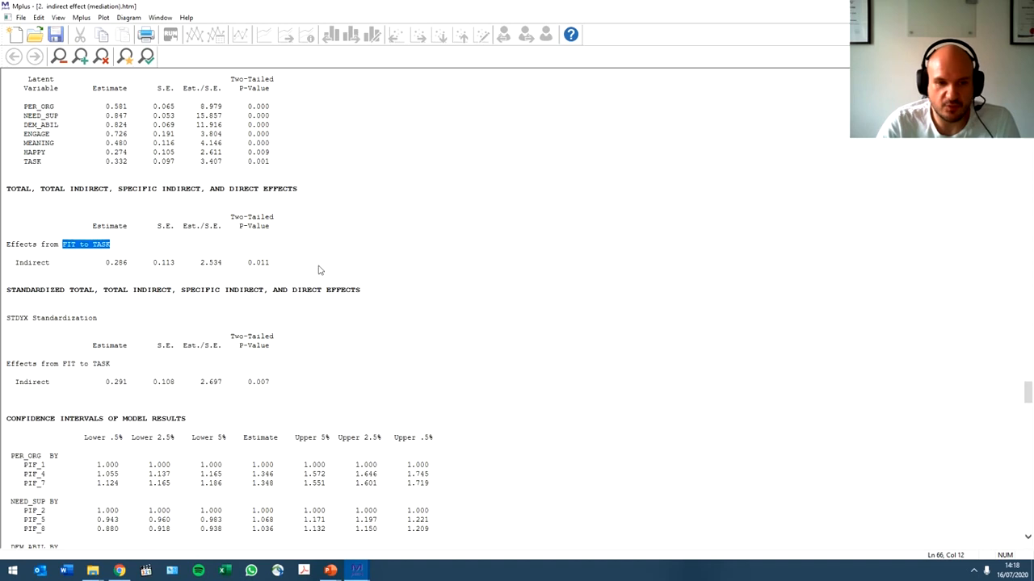
{"action": "double_click", "coordinate": [258, 261]}
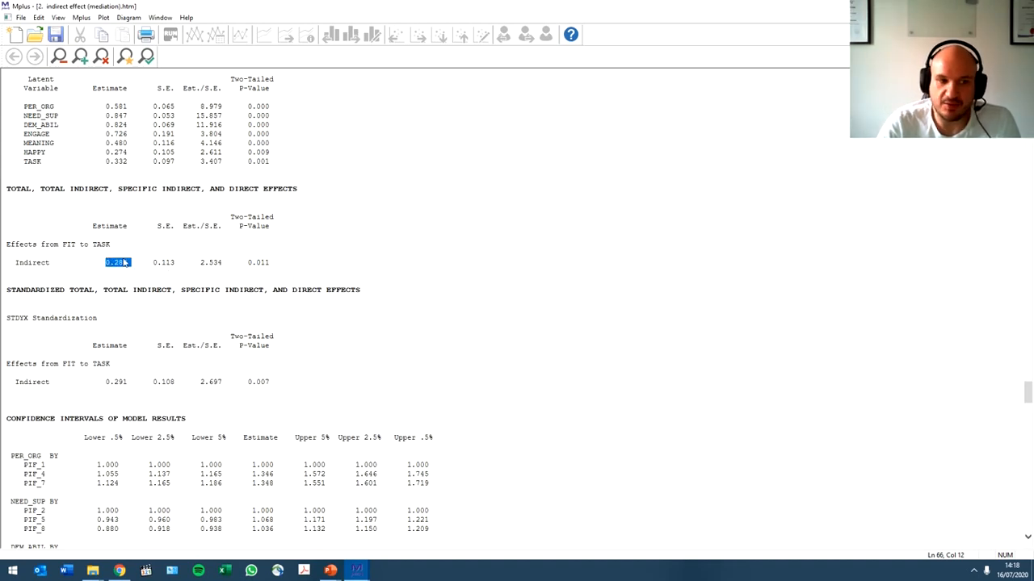
{"action": "scroll", "scroll_direction": "down", "scroll_amount": 3}
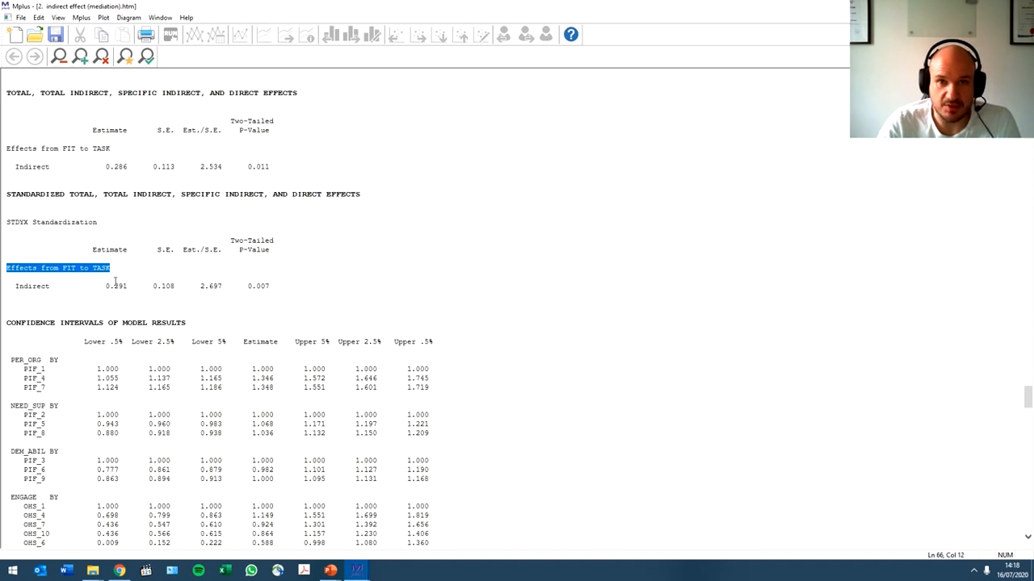
{"action": "mouse_move", "coordinate": [155, 286]}
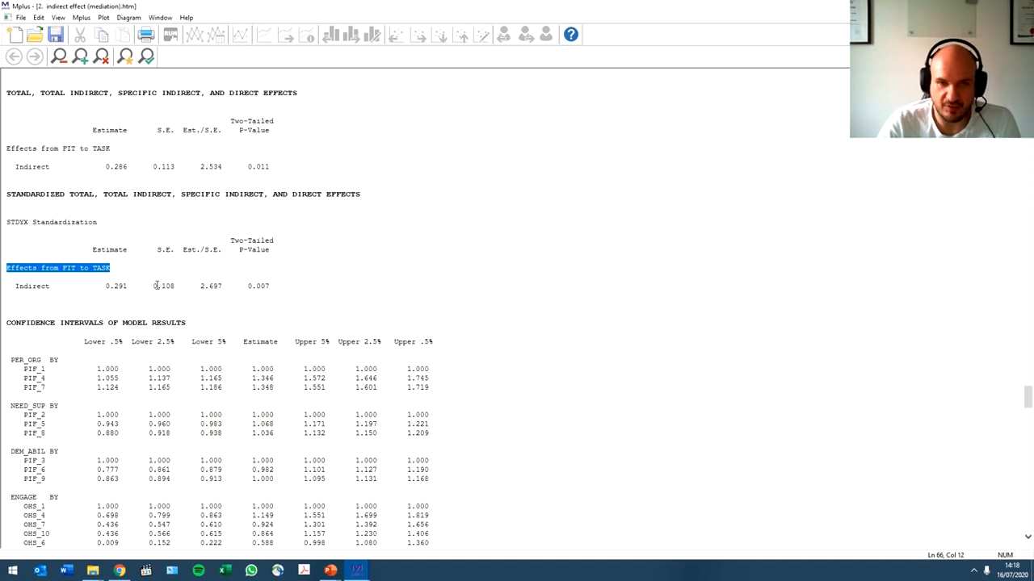
{"action": "double_click", "coordinate": [259, 285]}
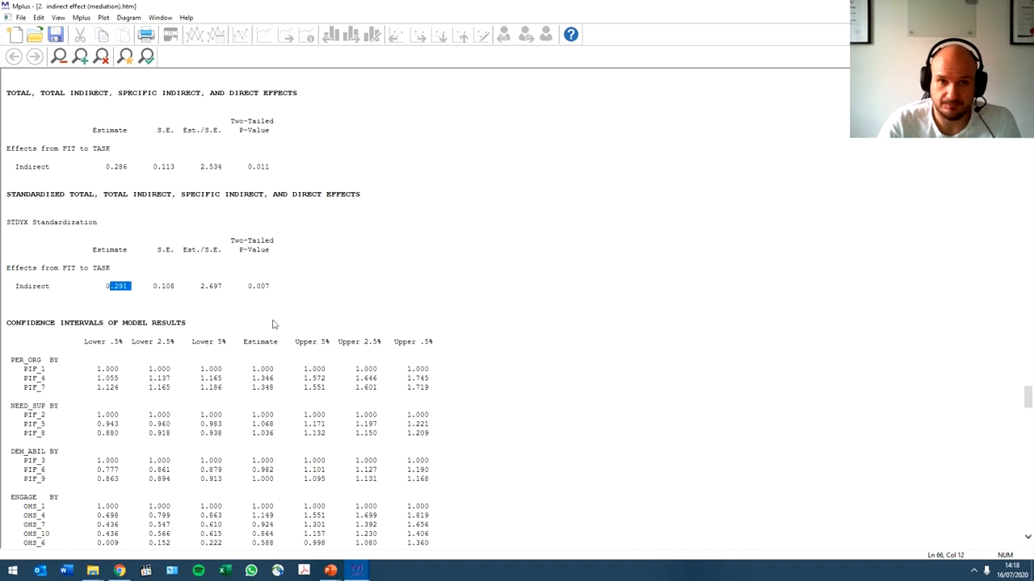
{"action": "mouse_move", "coordinate": [133, 345]}
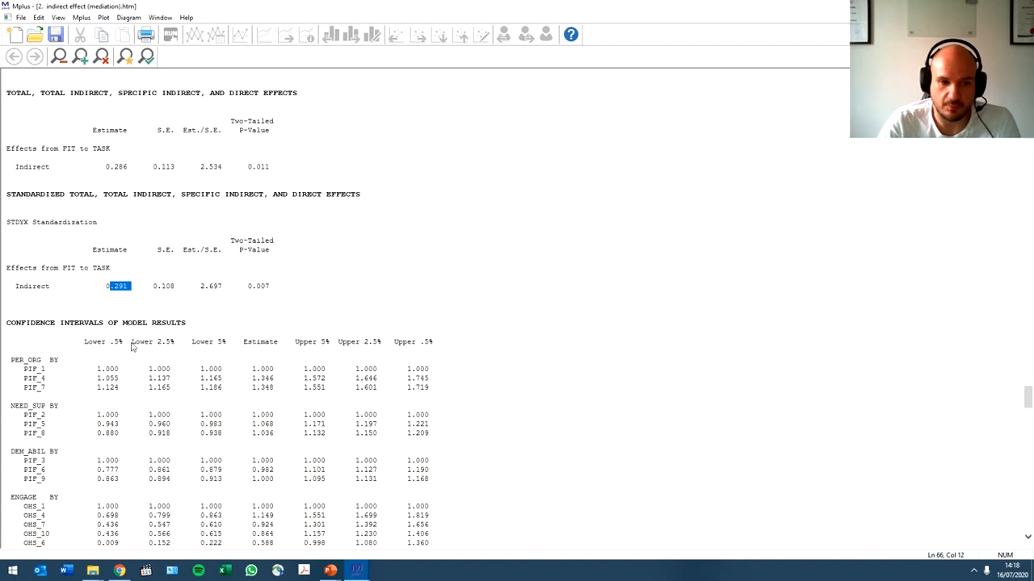
{"action": "mouse_move", "coordinate": [271, 310]}
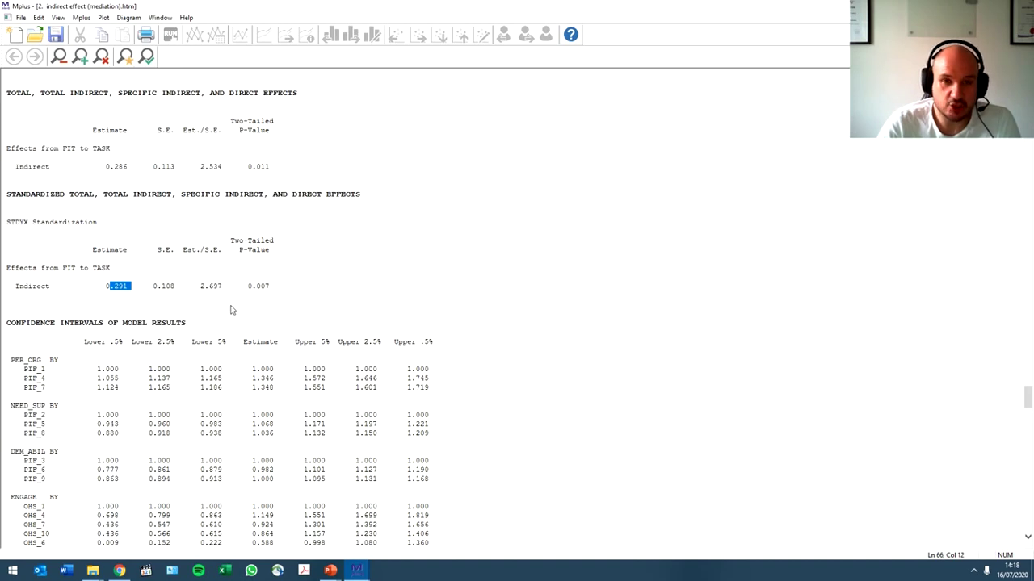
{"action": "mouse_move", "coordinate": [165, 299]}
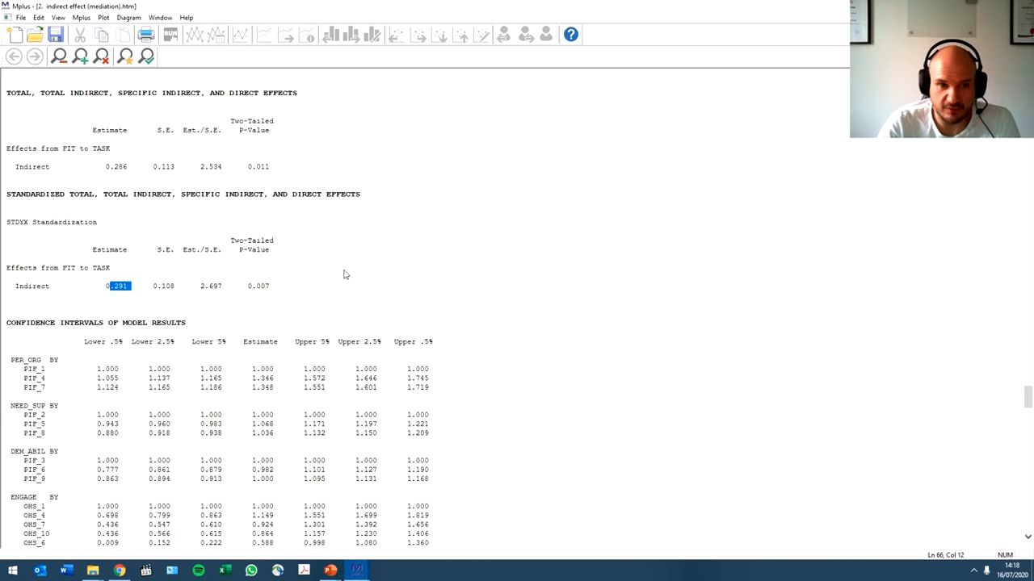
{"action": "mouse_move", "coordinate": [336, 285]}
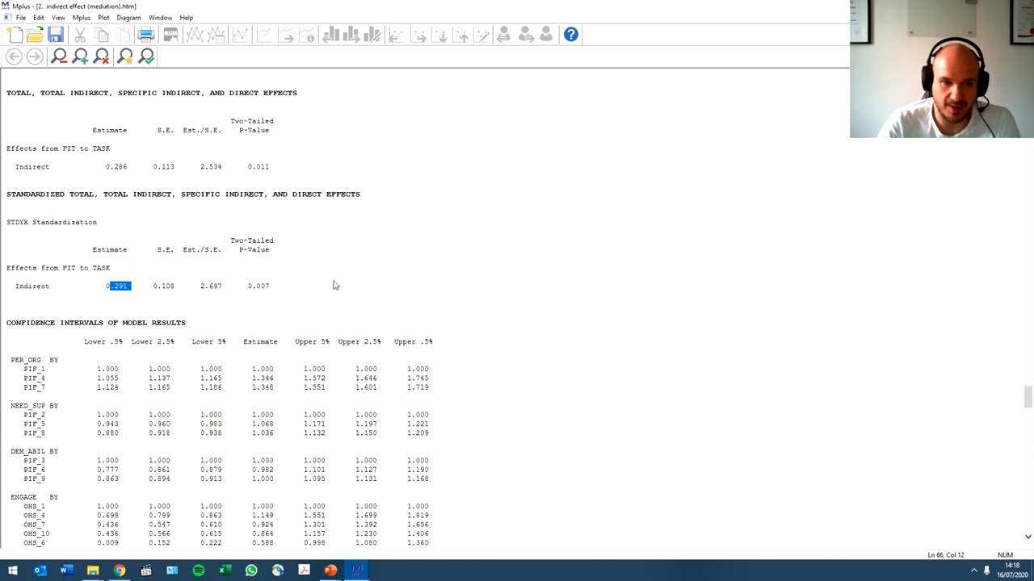
- Mark the CONFIDENCE INTERVALS OF STANDARDIZED MODEL RESULTS heading and review the HAPPY BY rows
{"action": "scroll", "scroll_direction": "down", "scroll_amount": 3}
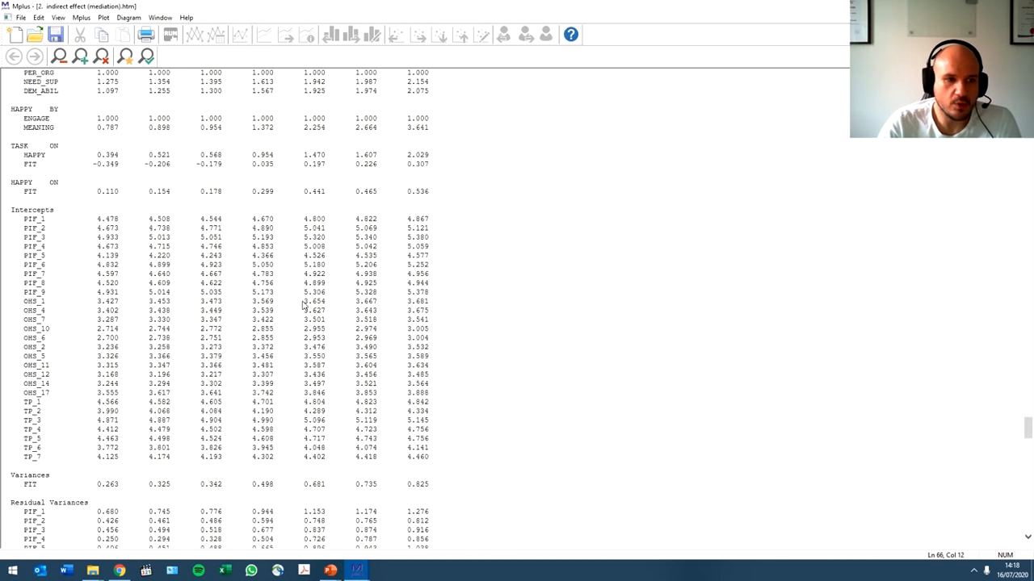
{"action": "scroll", "scroll_direction": "down", "scroll_amount": 3}
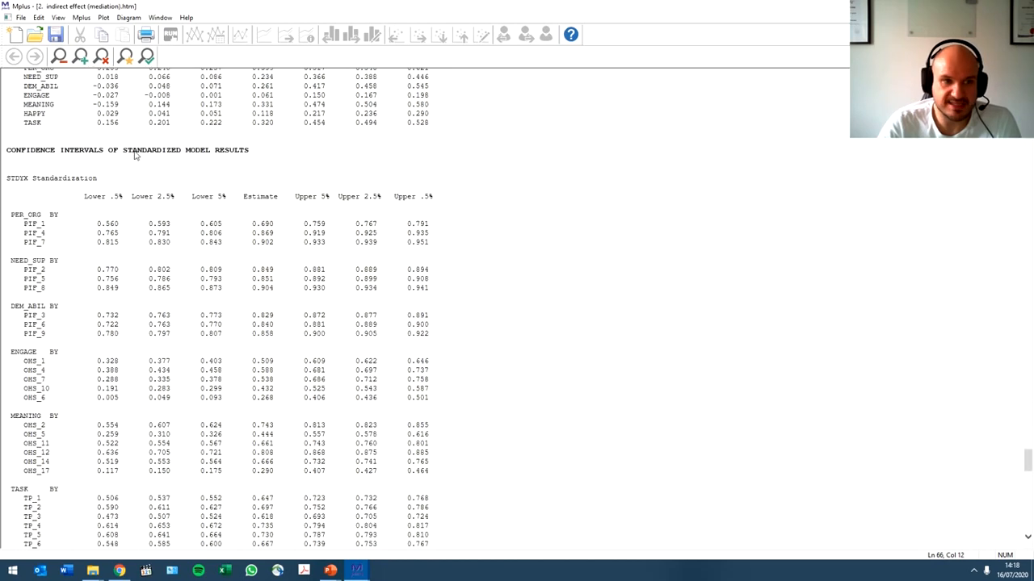
{"action": "left_click_drag", "start_coordinate": [121, 148], "coordinate": [250, 148]}
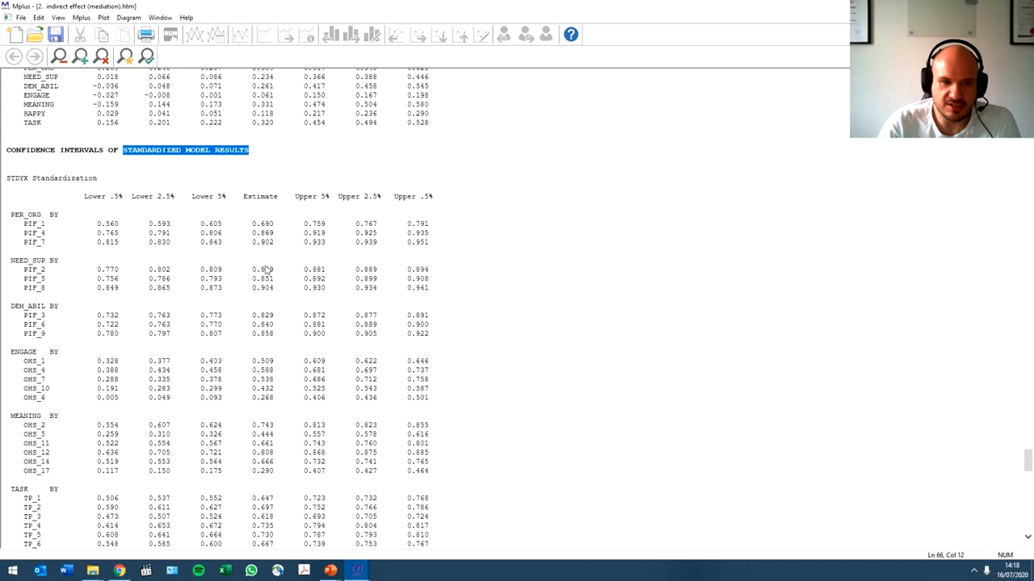
{"action": "scroll", "scroll_direction": "down", "scroll_amount": 3}
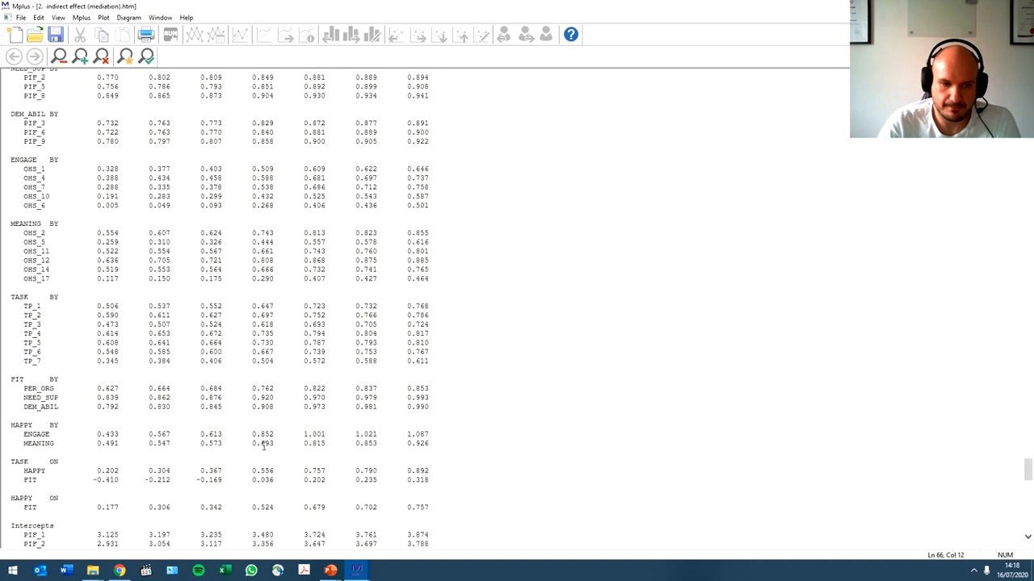
{"action": "scroll", "scroll_direction": "down", "scroll_amount": 3}
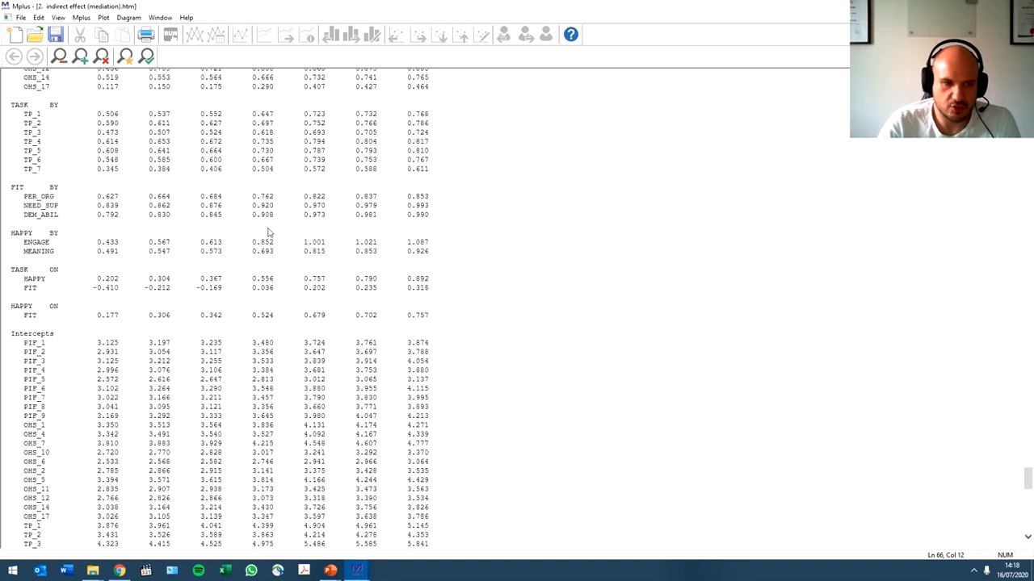
{"action": "scroll", "scroll_direction": "down", "scroll_amount": 3}
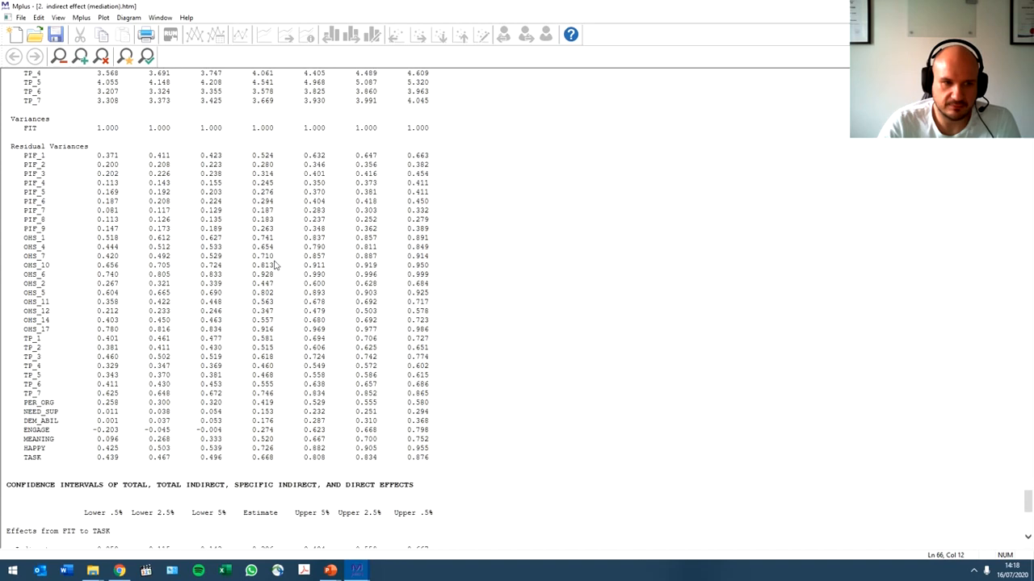
{"action": "scroll", "scroll_direction": "down", "scroll_amount": 3}
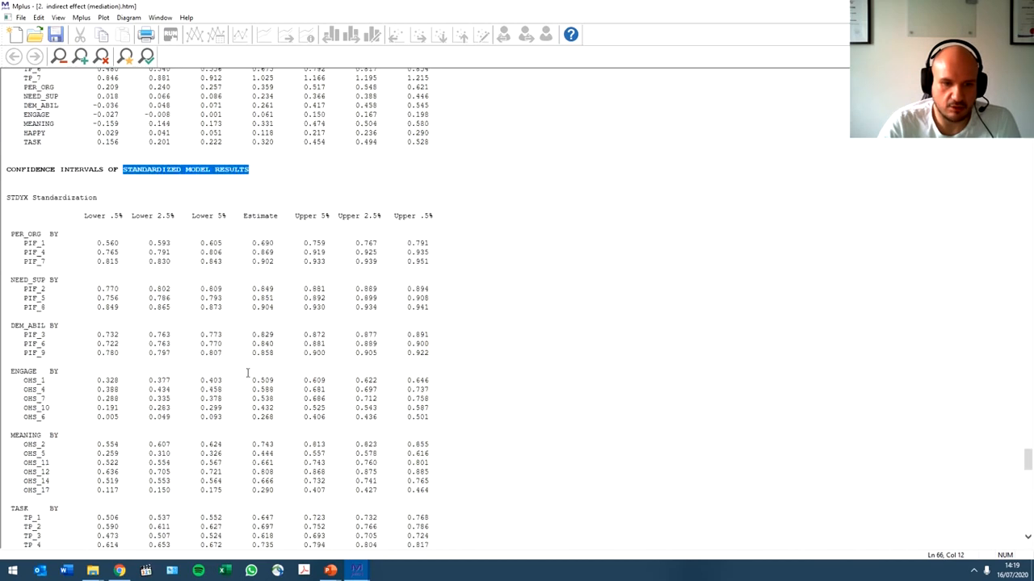
- Mark the lower 5% bound for ENGAGE on HAPPY and continue to the HAPPY and TASK paths
{"action": "scroll", "scroll_direction": "down", "scroll_amount": 3}
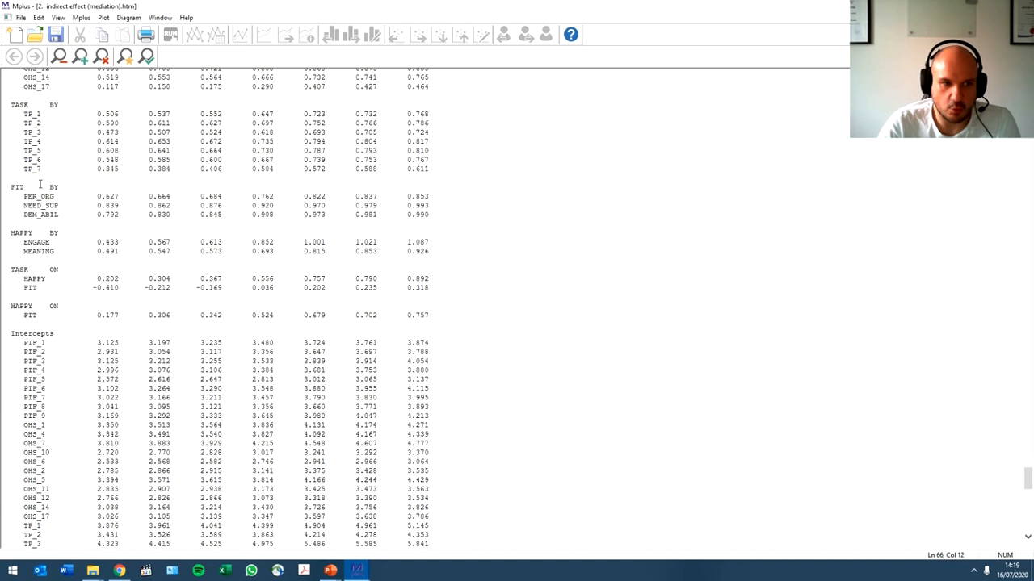
{"action": "left_click_drag", "start_coordinate": [16, 234], "coordinate": [137, 242]}
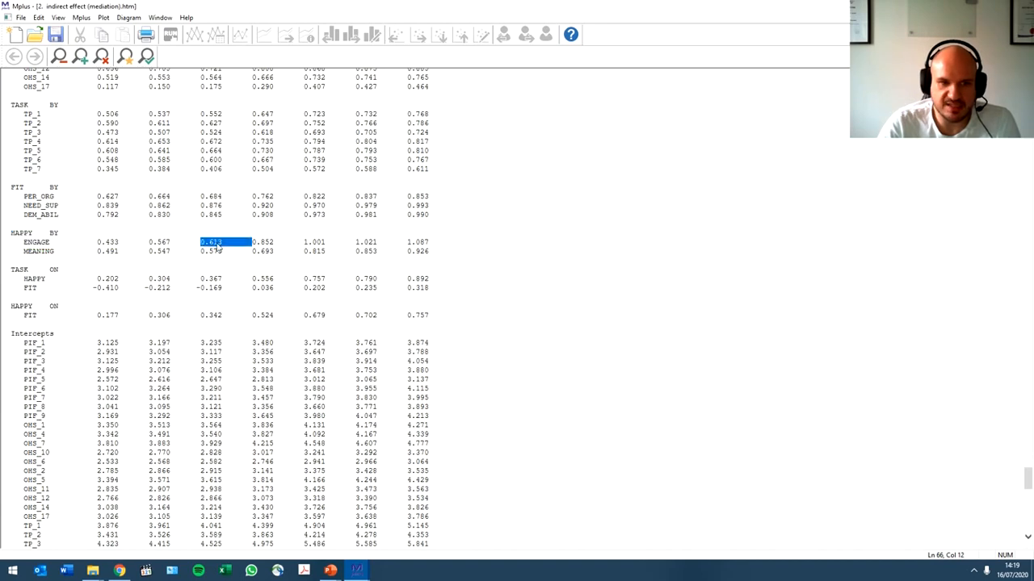
{"action": "scroll", "scroll_direction": "down", "scroll_amount": 3}
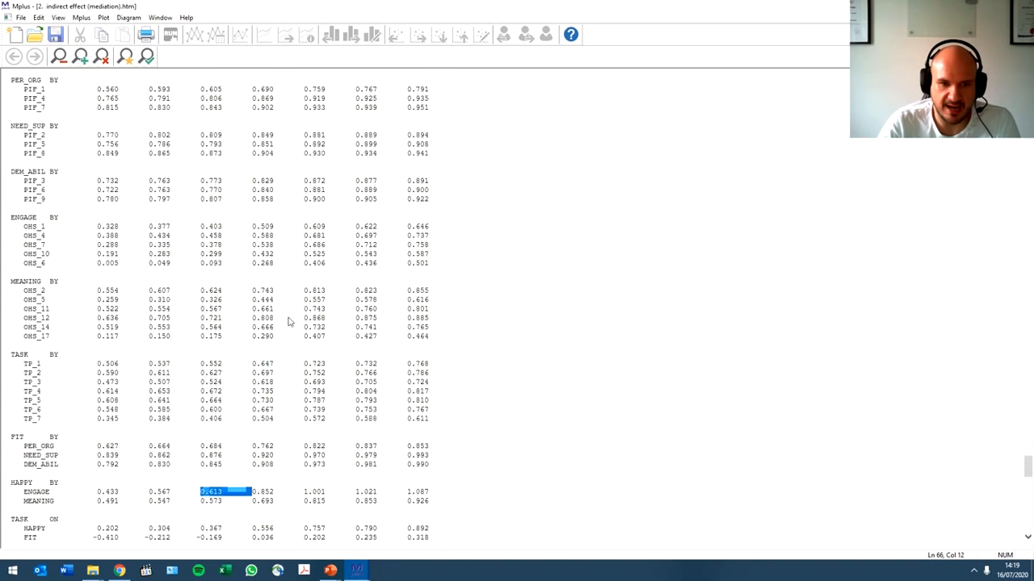
{"action": "scroll", "scroll_direction": "down", "scroll_amount": 3}
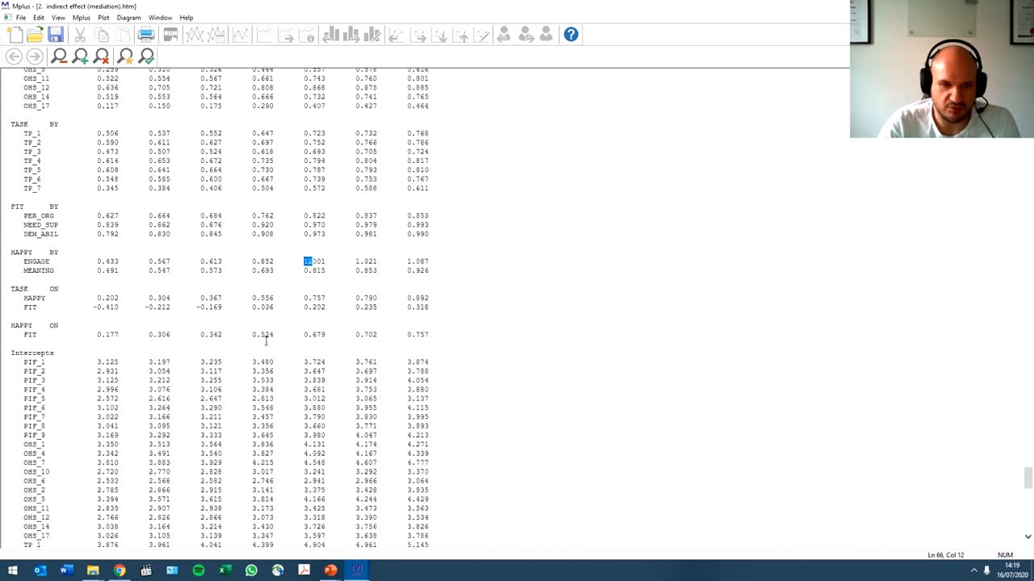
{"action": "scroll", "scroll_direction": "down", "scroll_amount": 3}
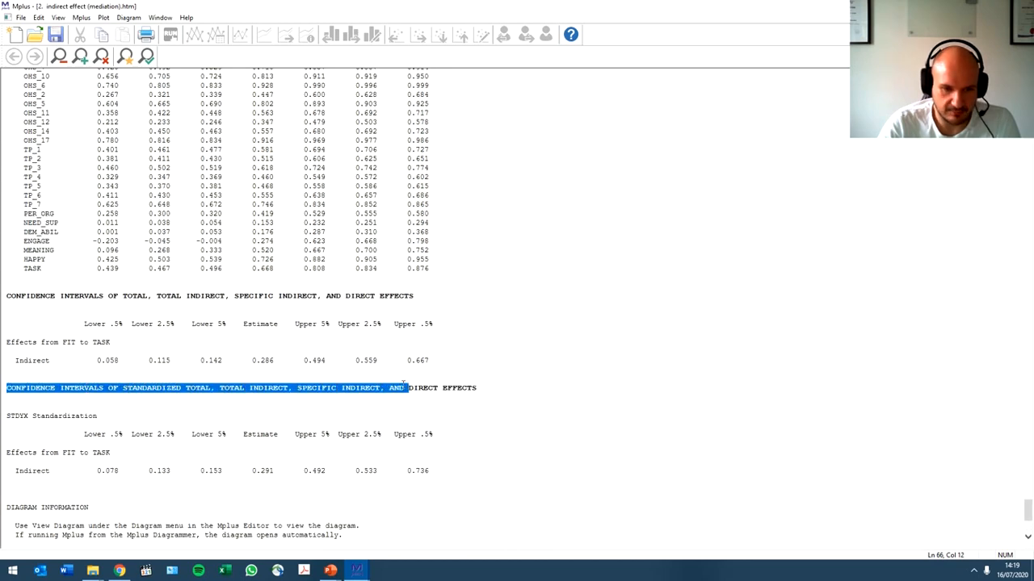
- Mark the standardized FIT-to-TASK indirect estimate 0.291 and its interval from lower 5% bound 0.153
{"action": "scroll", "scroll_direction": "down", "scroll_amount": 3}
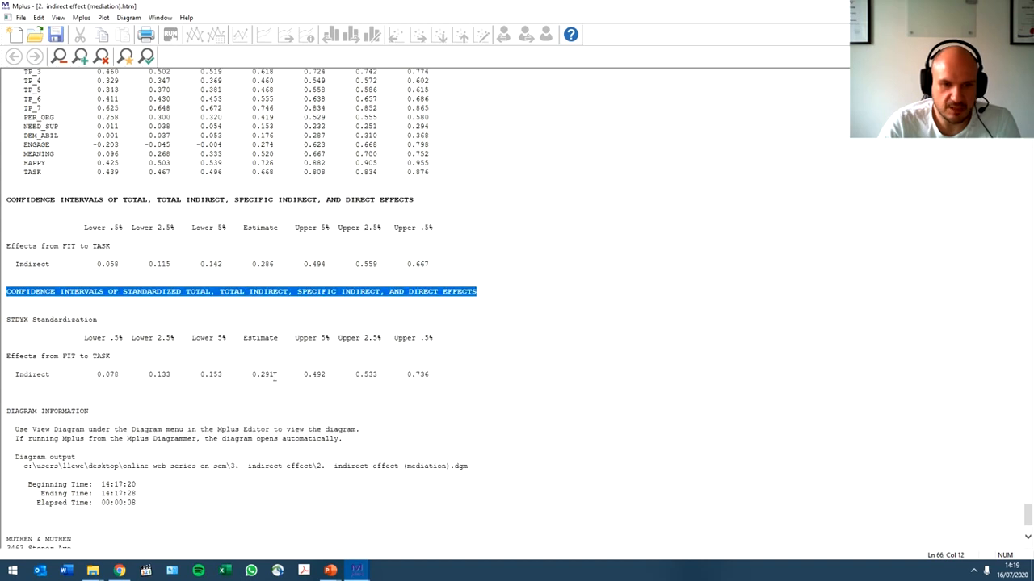
{"action": "double_click", "coordinate": [262, 375]}
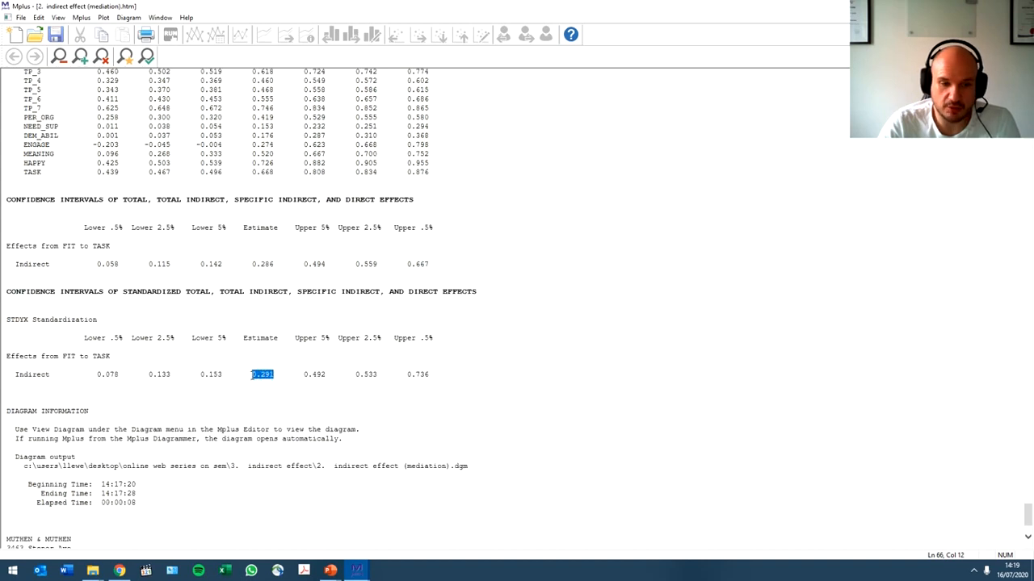
{"action": "mouse_move", "coordinate": [300, 412]}
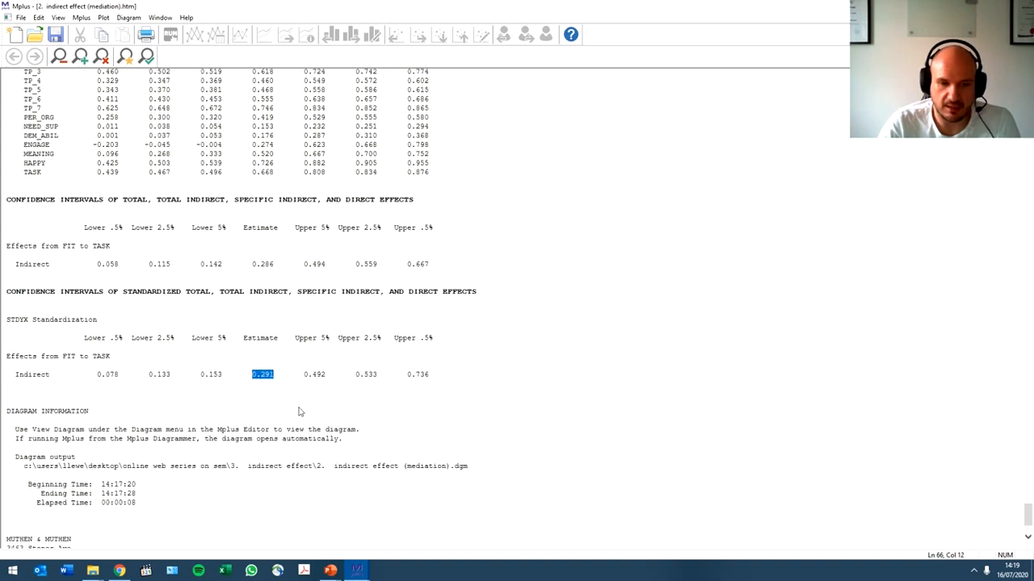
{"action": "mouse_move", "coordinate": [226, 343]}
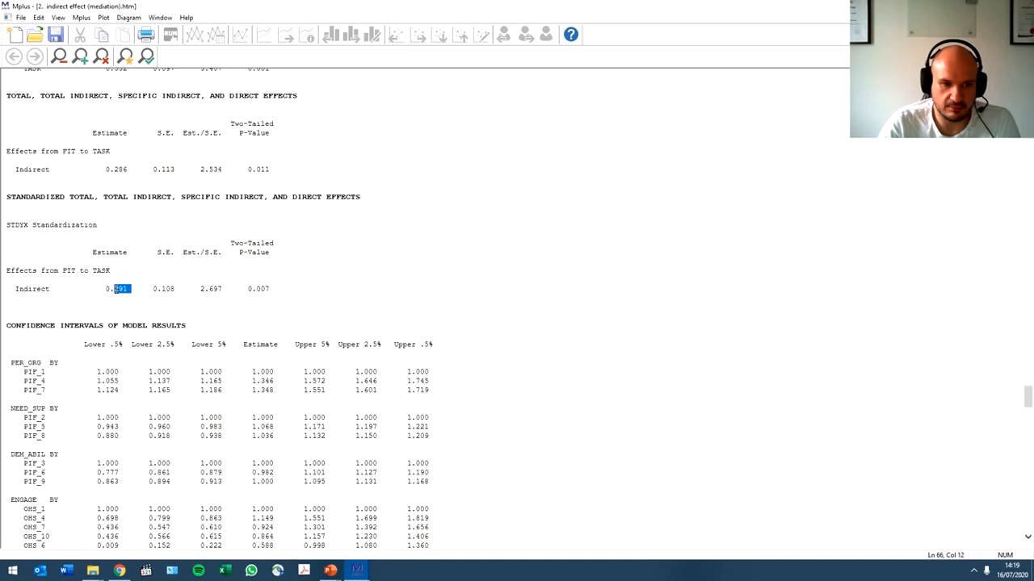
{"action": "scroll", "scroll_direction": "down", "scroll_amount": 3}
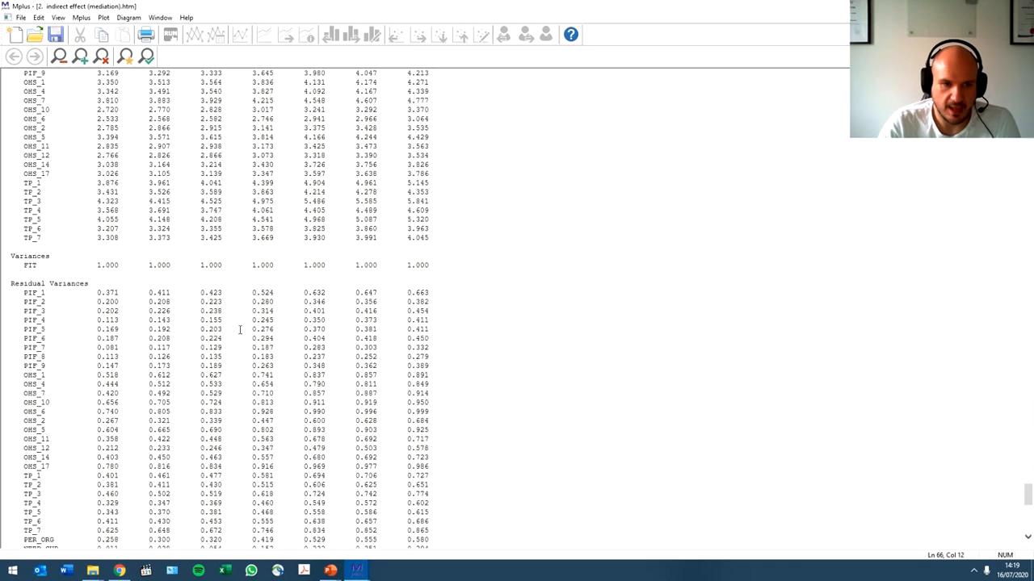
{"action": "scroll", "scroll_direction": "down", "scroll_amount": 3}
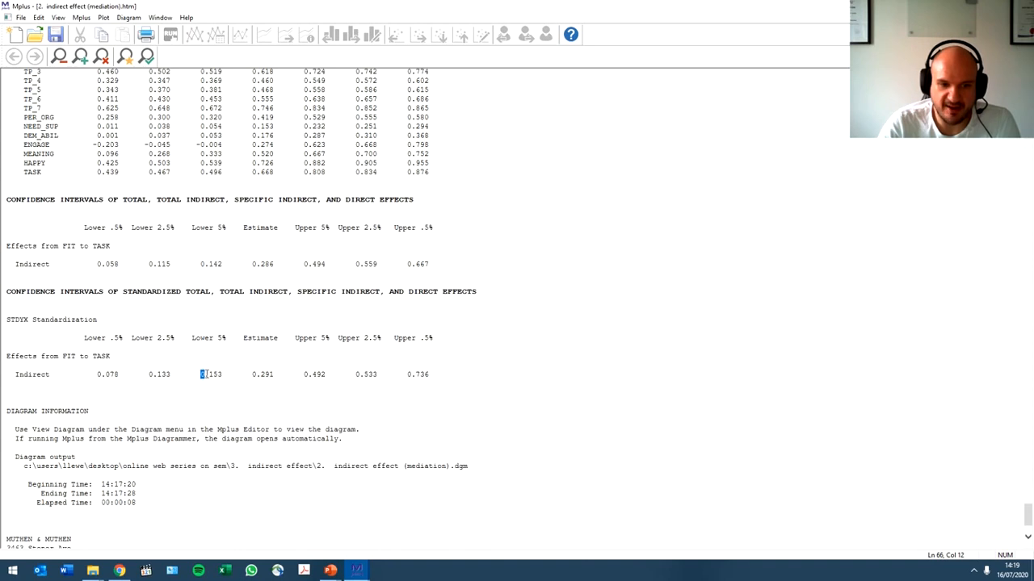
{"action": "double_click", "coordinate": [211, 375]}
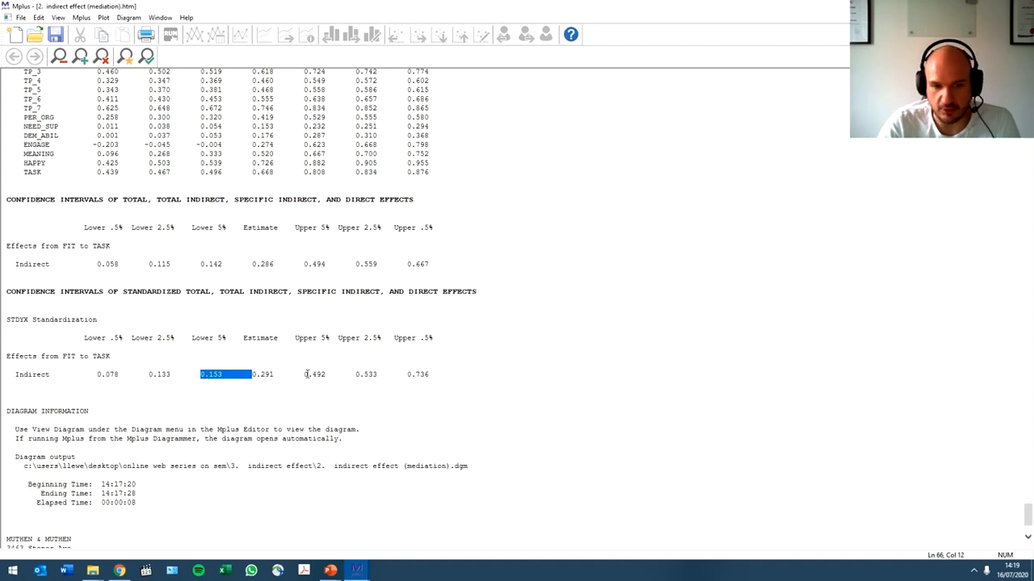
{"action": "left_click", "coordinate": [307, 375]}
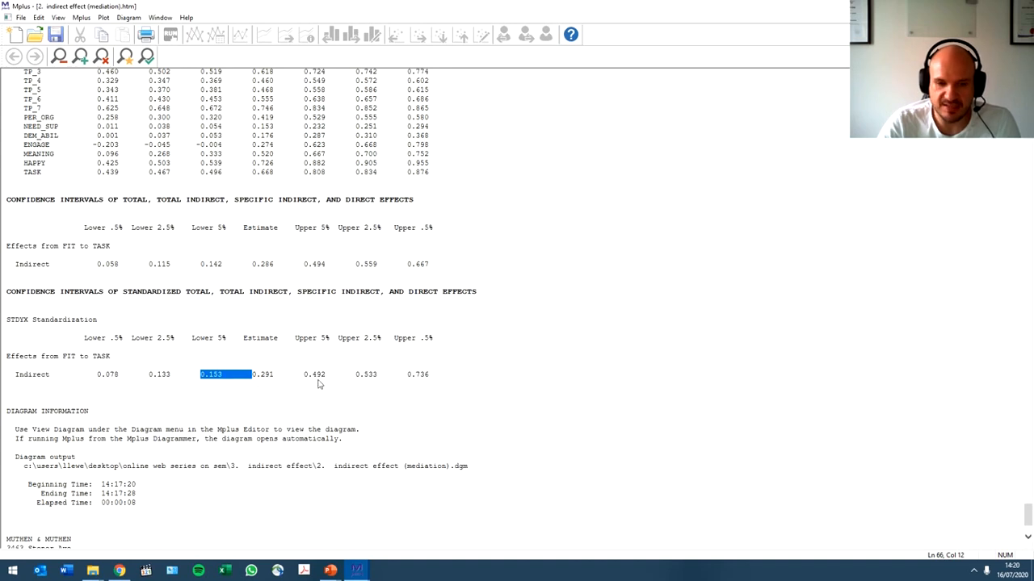
{"action": "mouse_move", "coordinate": [206, 378]}
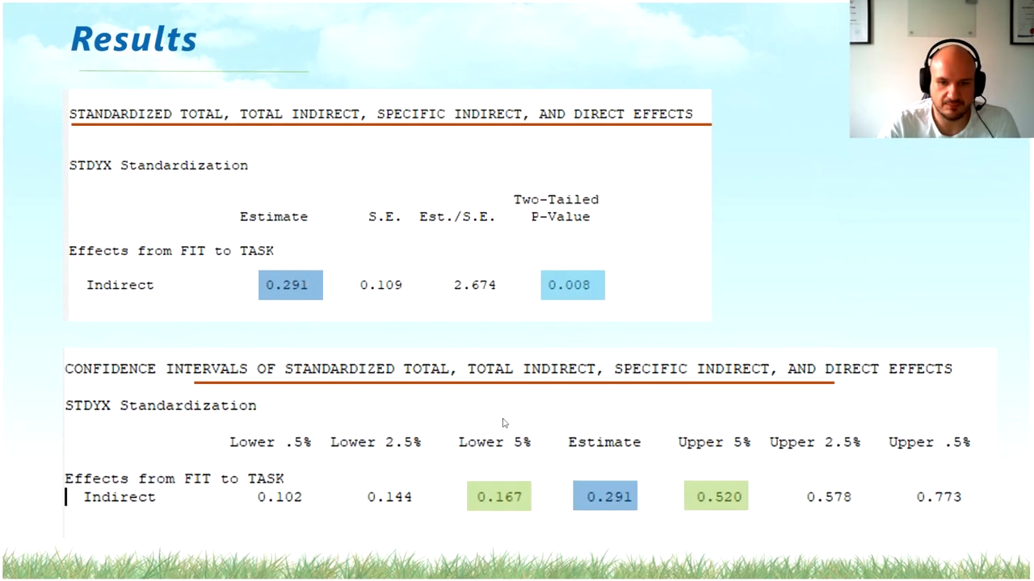
{"action": "mouse_move", "coordinate": [609, 517]}
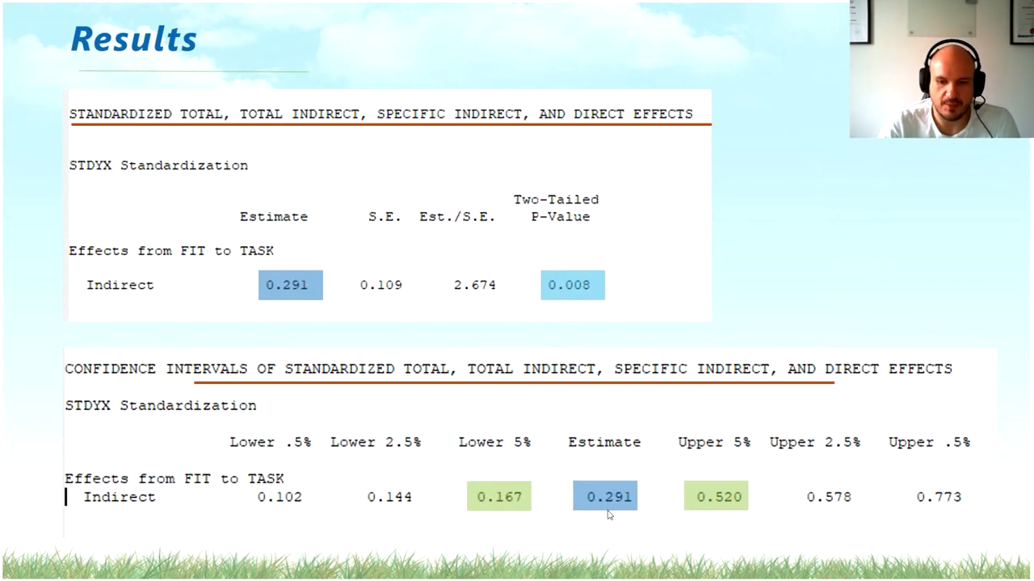
{"action": "mouse_move", "coordinate": [601, 501]}
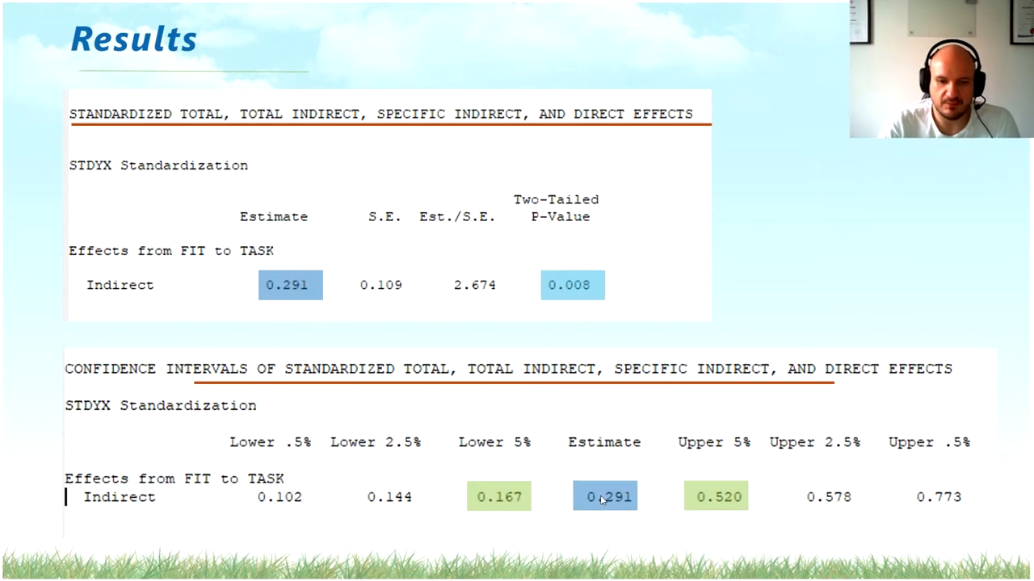
{"action": "mouse_move", "coordinate": [705, 486]}
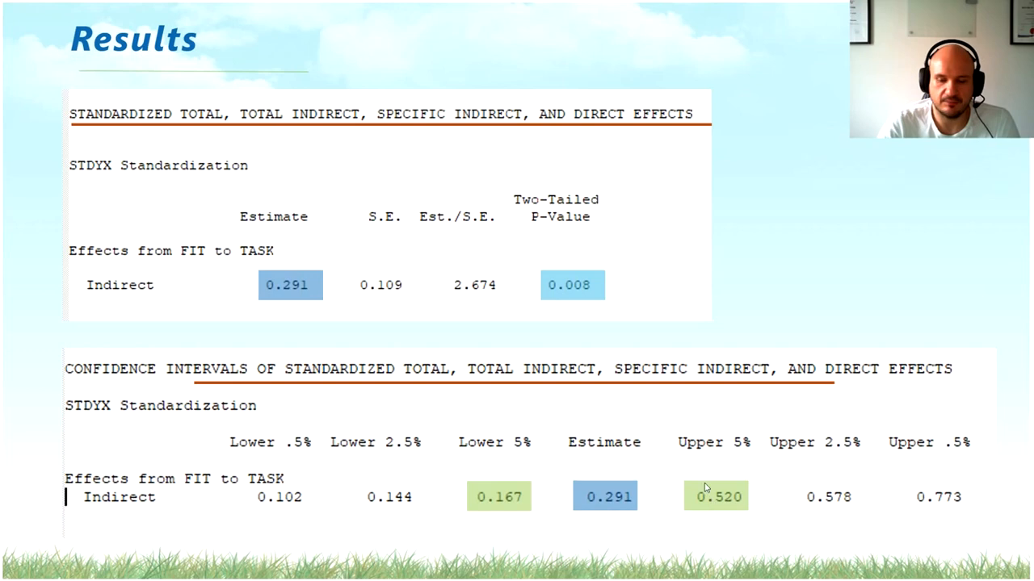